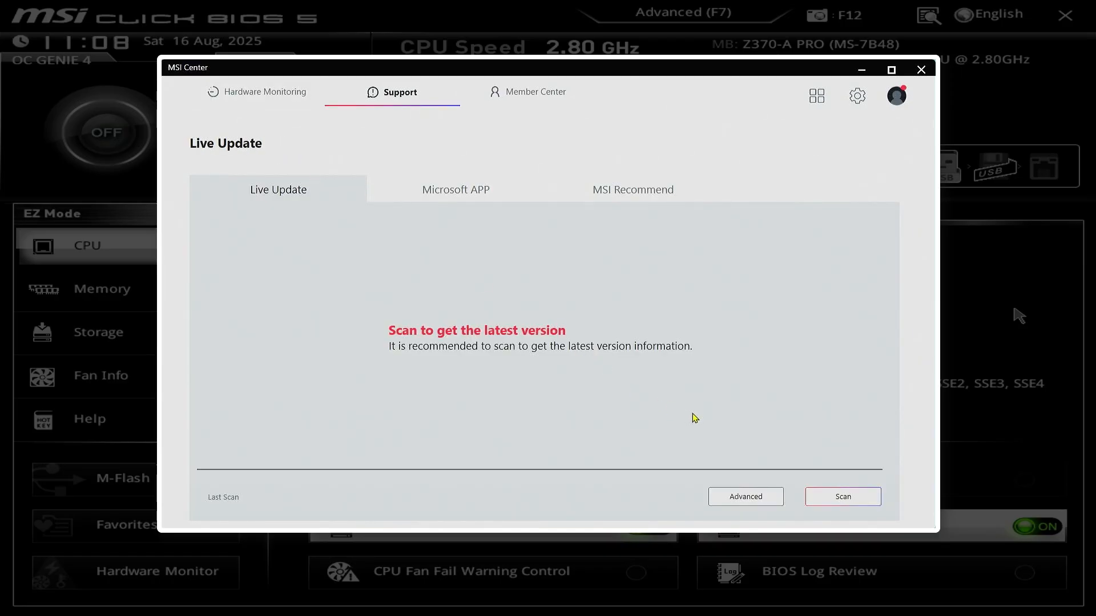
Run an Advanced update scan, tick the MS-7B48 BIOS entry and start its install.
{"action": "left_click", "coordinate": [745, 497]}
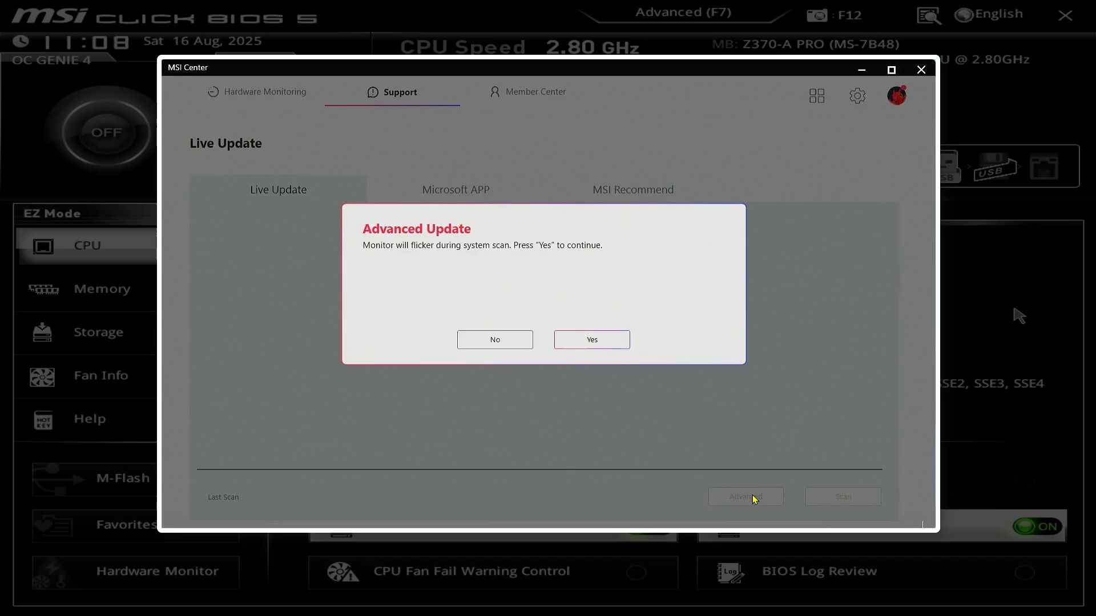
{"action": "left_click", "coordinate": [591, 340]}
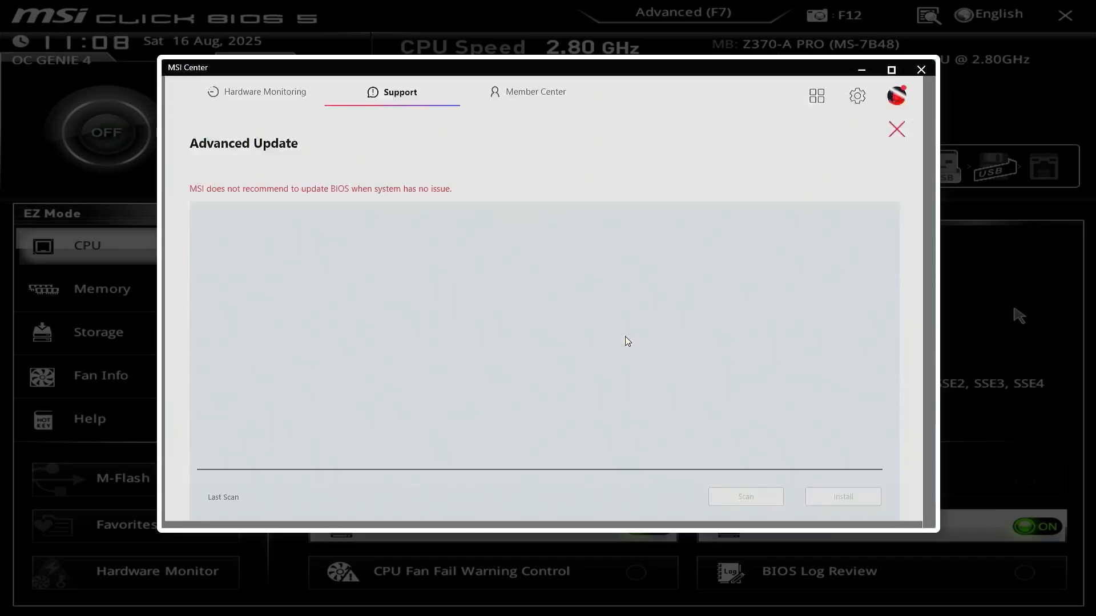
{"action": "left_click", "coordinate": [745, 496]}
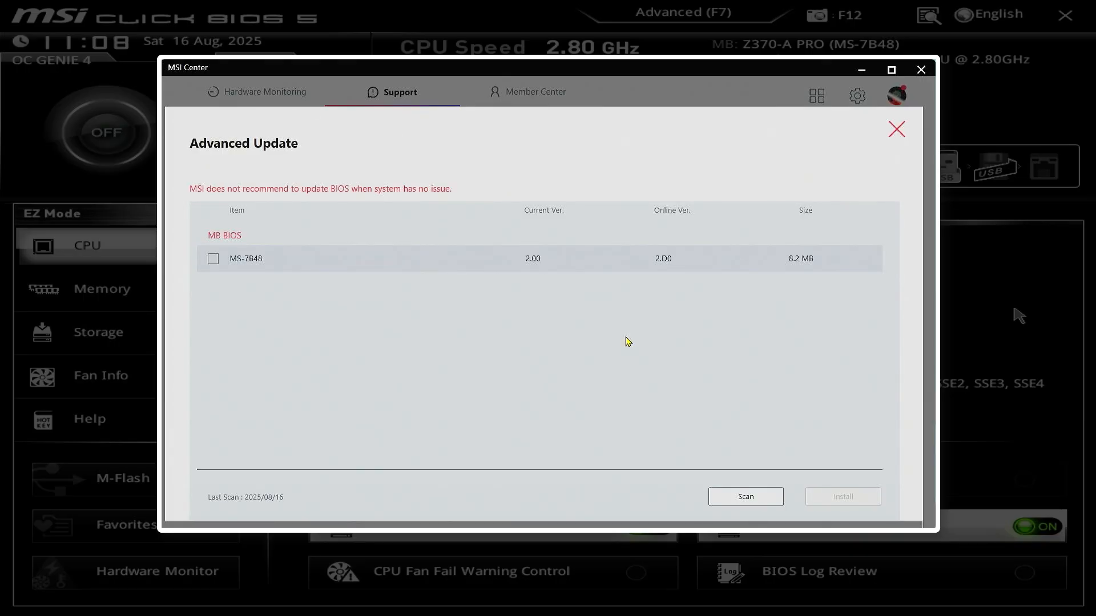
{"action": "left_click", "coordinate": [214, 257]}
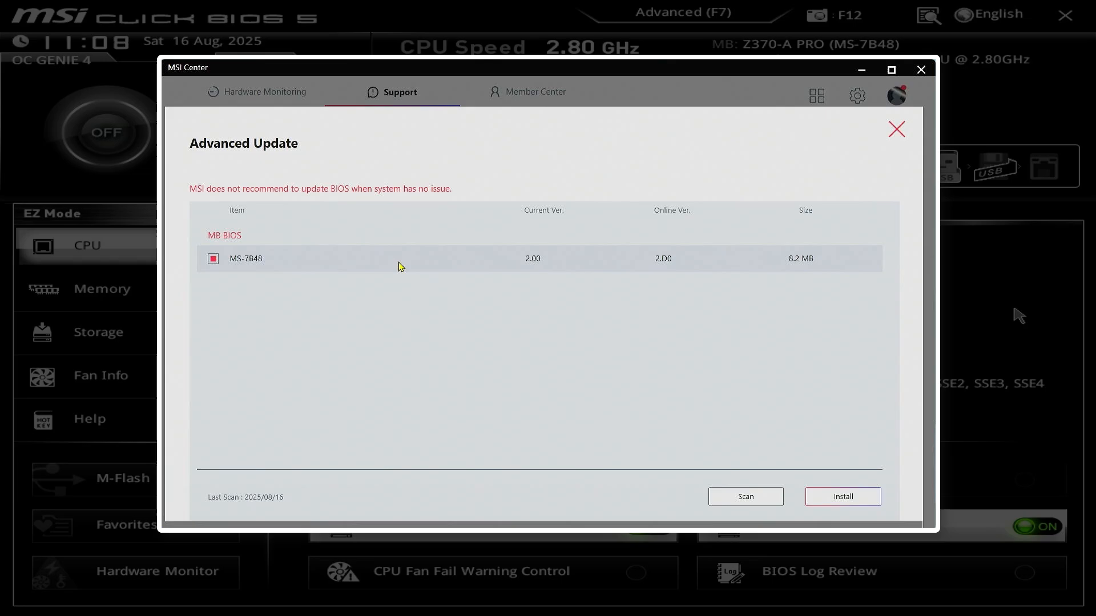
{"action": "mouse_move", "coordinate": [824, 493]}
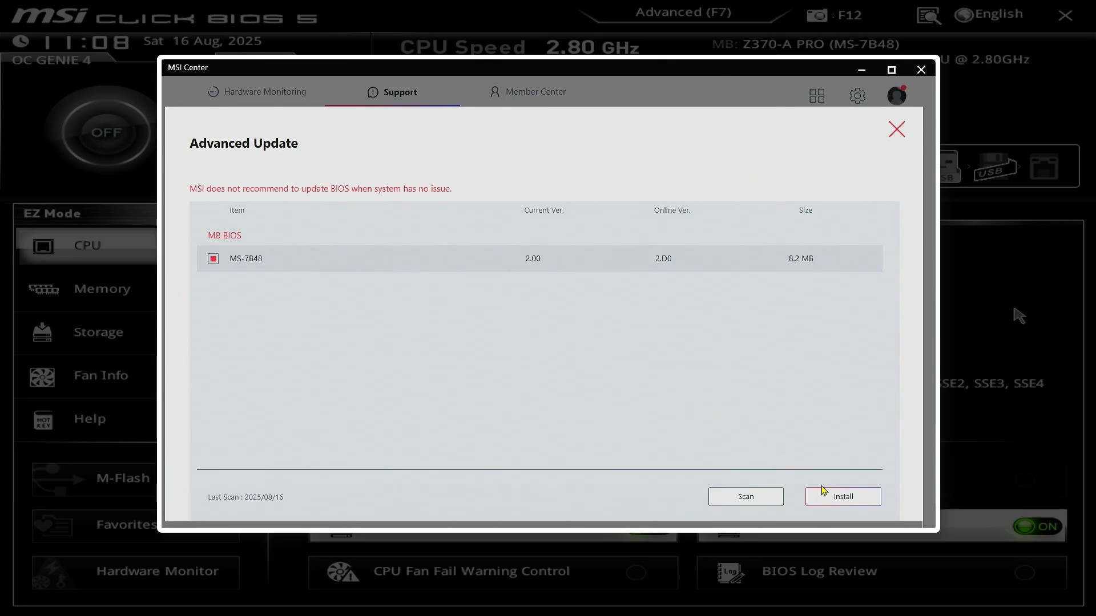
{"action": "left_click", "coordinate": [843, 496]}
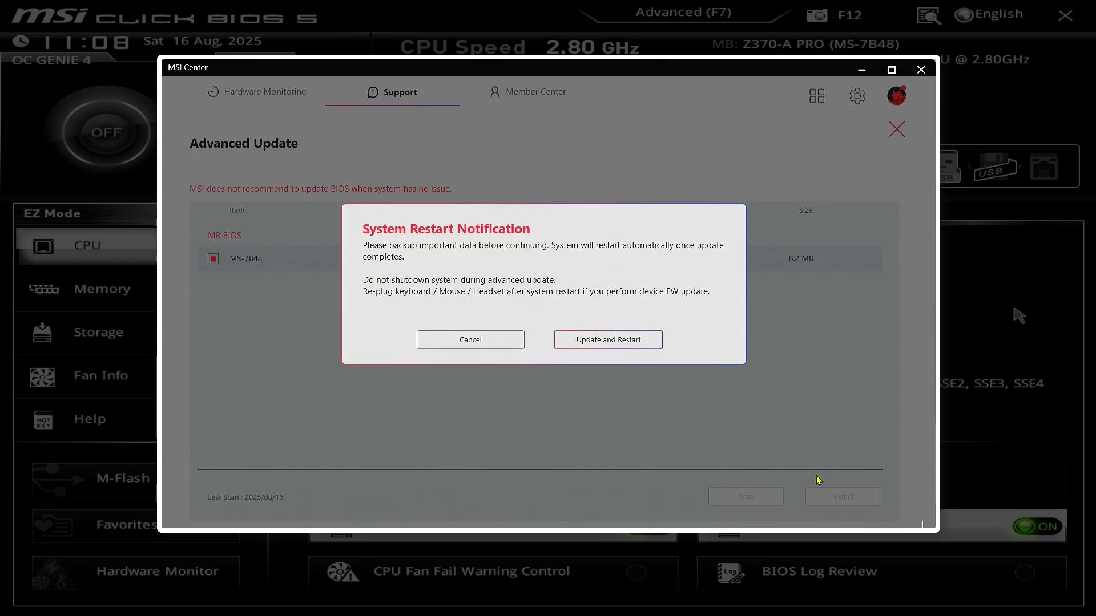
{"action": "mouse_move", "coordinate": [731, 351]}
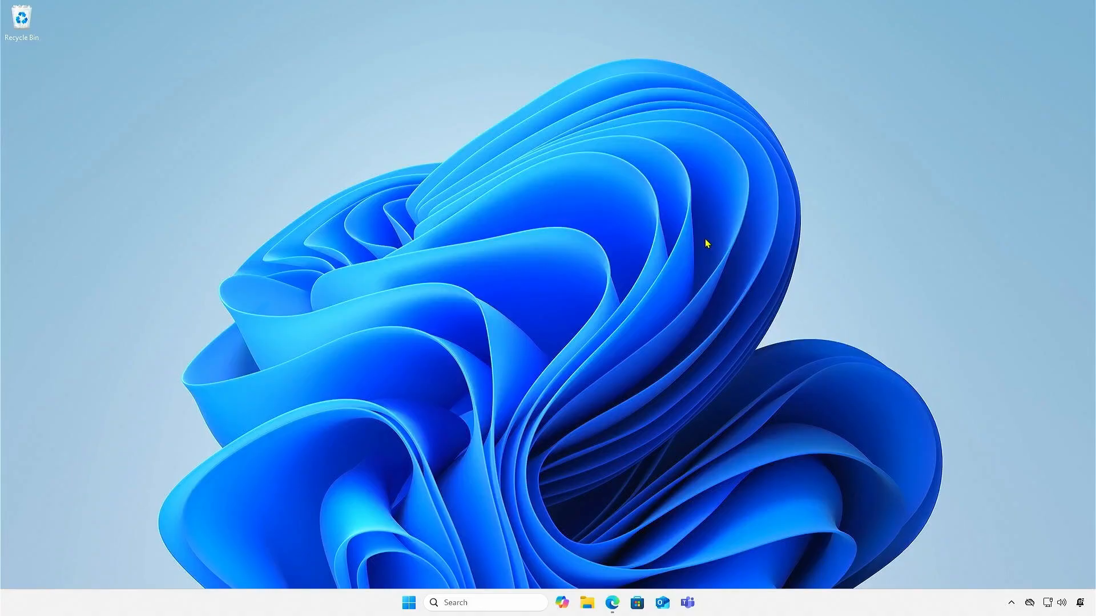
{"action": "mouse_move", "coordinate": [541, 542]}
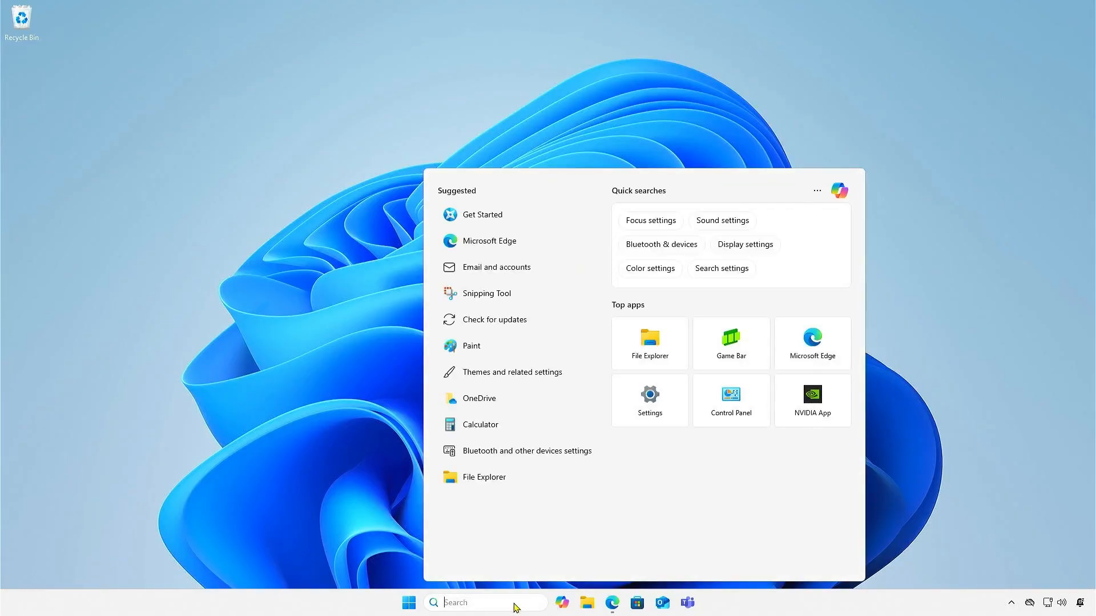
{"action": "type", "text": "msinfo3"}
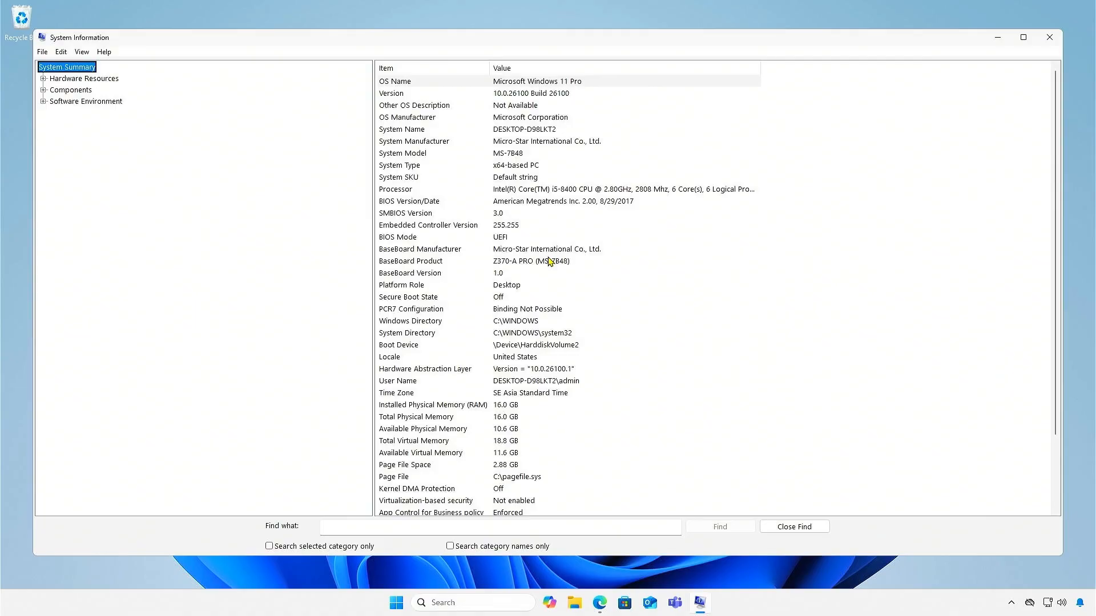
{"action": "left_click", "coordinate": [548, 260]}
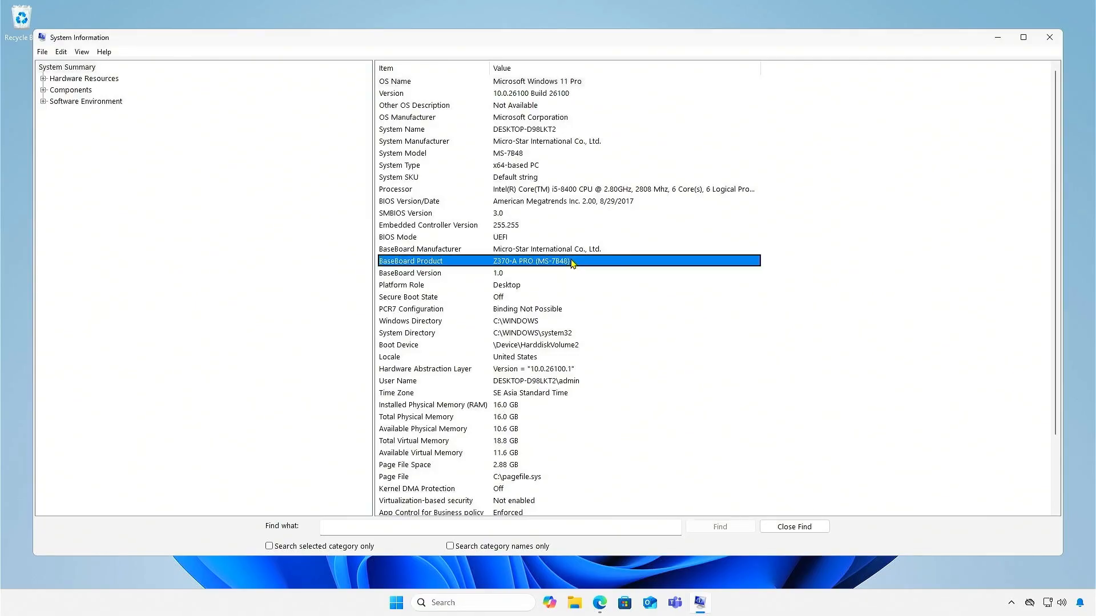
{"action": "mouse_move", "coordinate": [809, 153]}
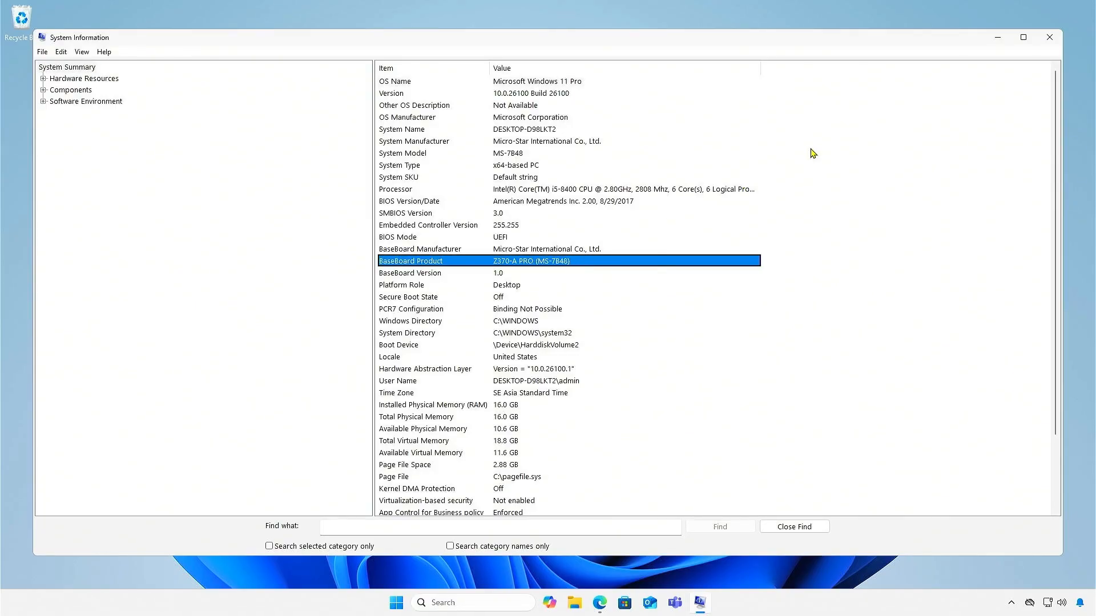
{"action": "left_click", "coordinate": [1050, 37]}
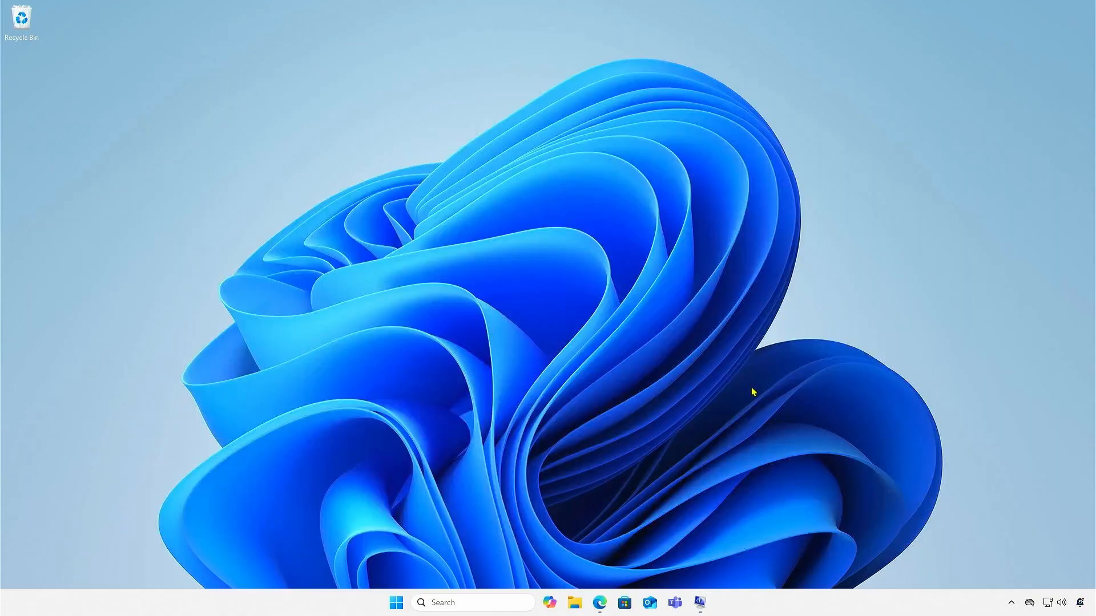
Search msi.com for 'Z370-A' and go to the Z370-A PRO download page.
{"action": "left_click", "coordinate": [603, 602]}
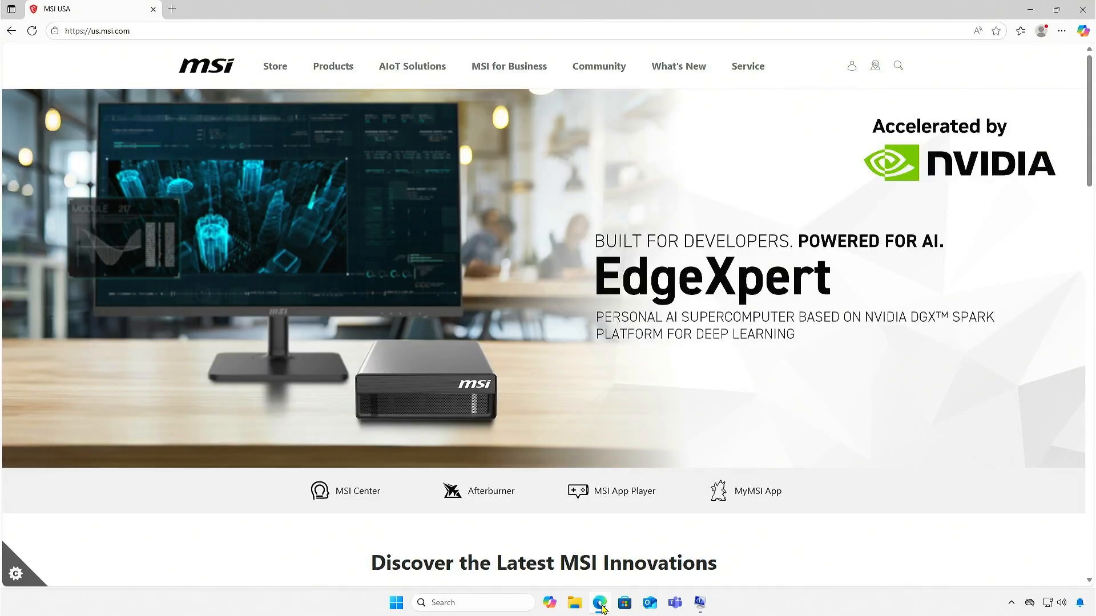
{"action": "left_click", "coordinate": [897, 66]}
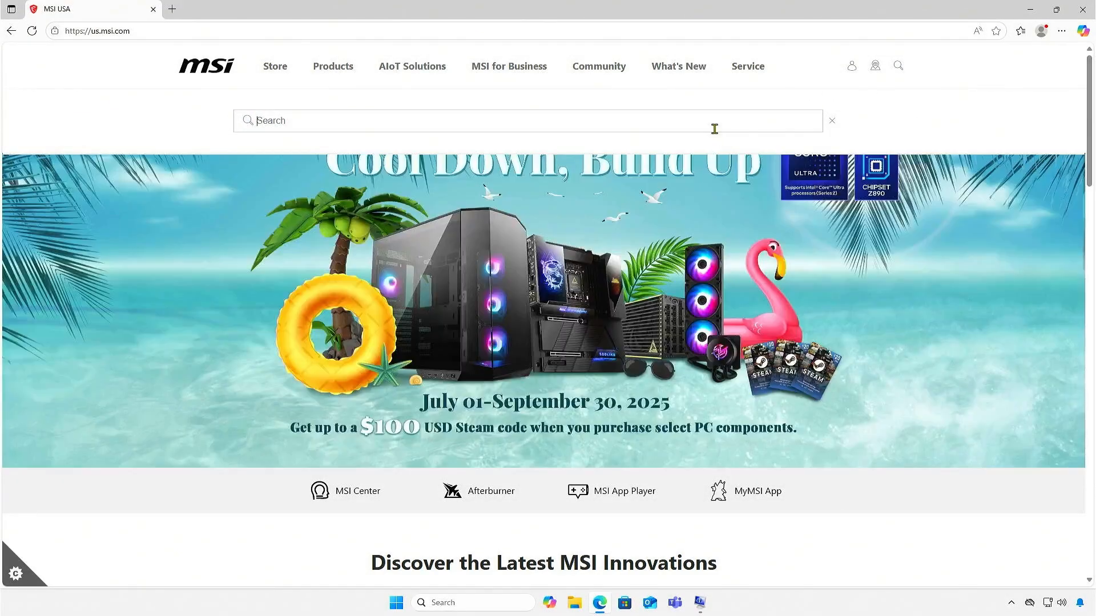
{"action": "type", "text": "Z370-A"}
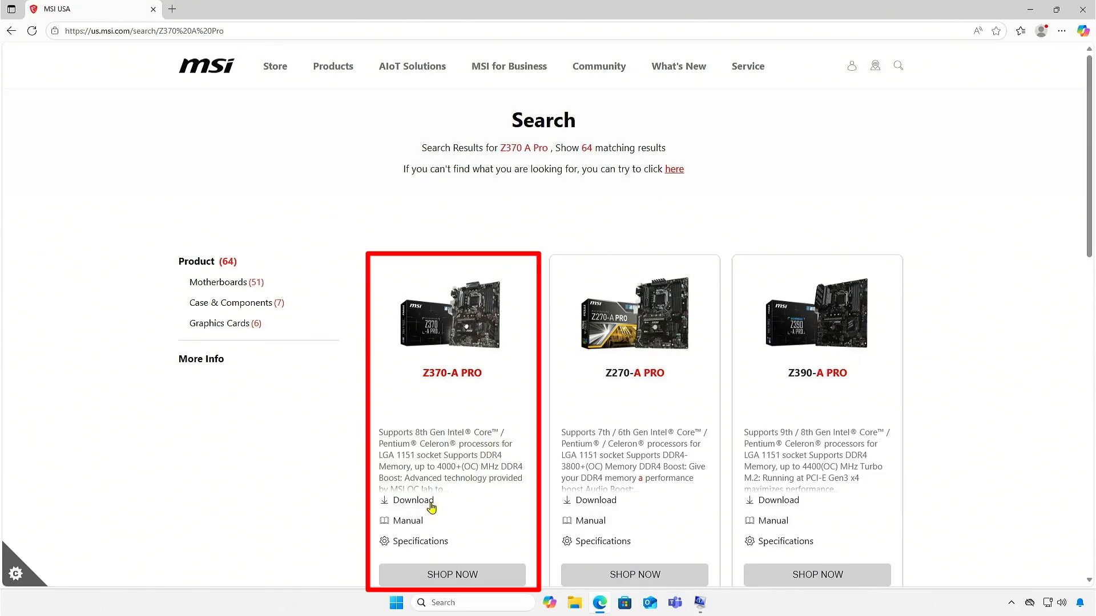
{"action": "left_click", "coordinate": [412, 501]}
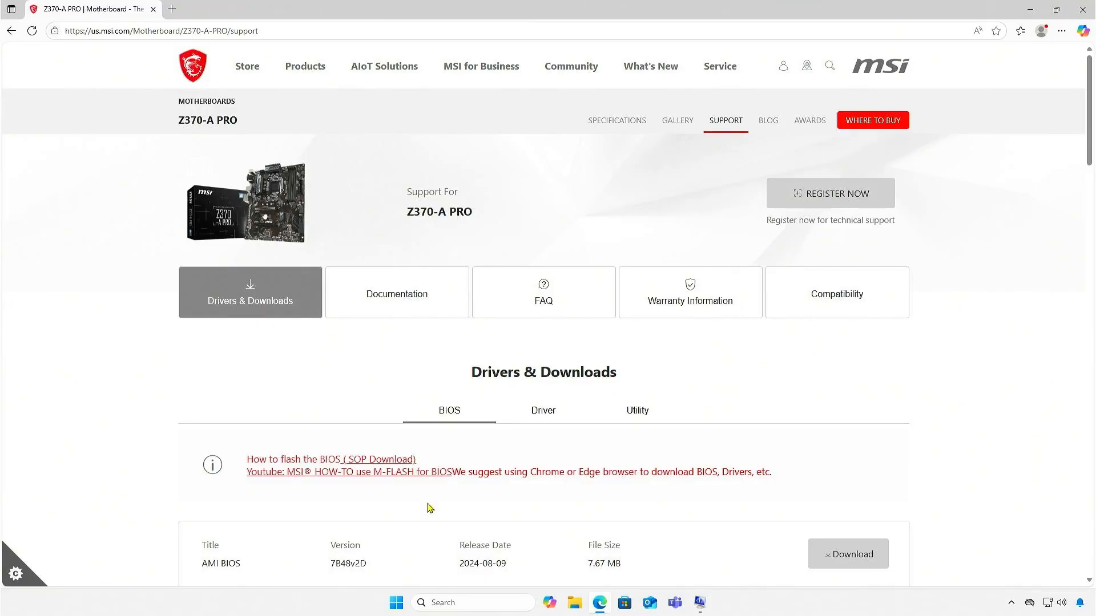
Download the latest 7B48v2D BIOS zip from the BIOS list.
{"action": "scroll", "scroll_direction": "down", "scroll_amount": 3}
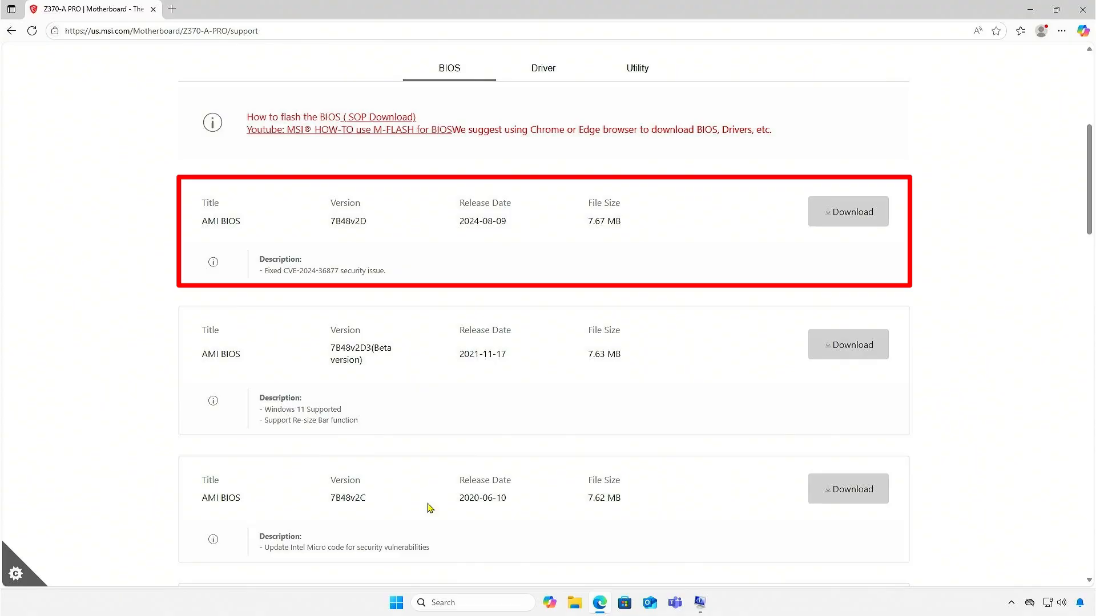
{"action": "mouse_move", "coordinate": [849, 217]}
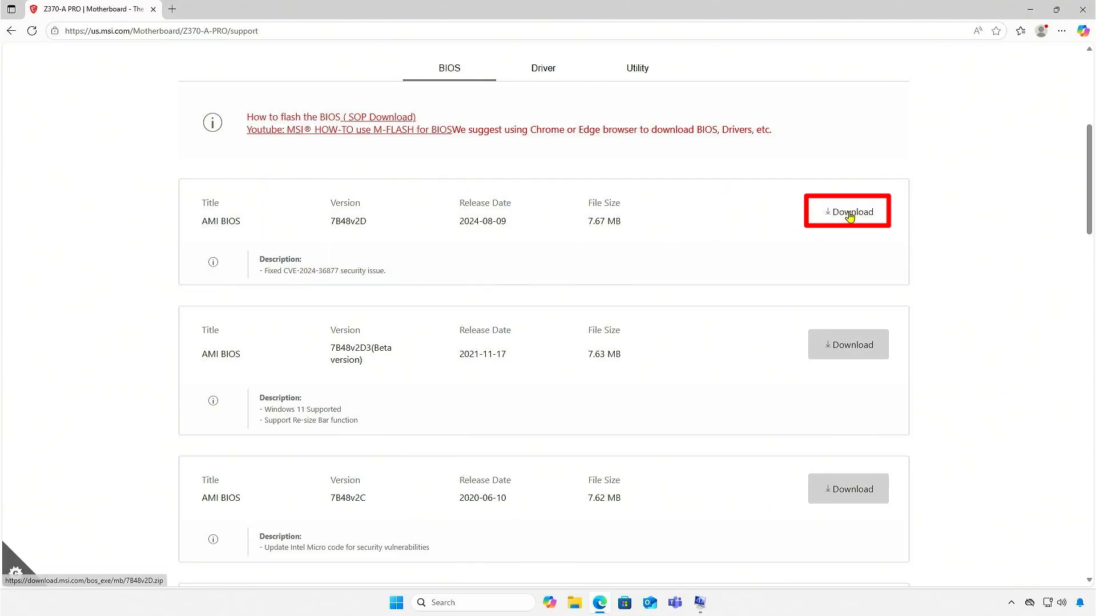
{"action": "left_click", "coordinate": [847, 211]}
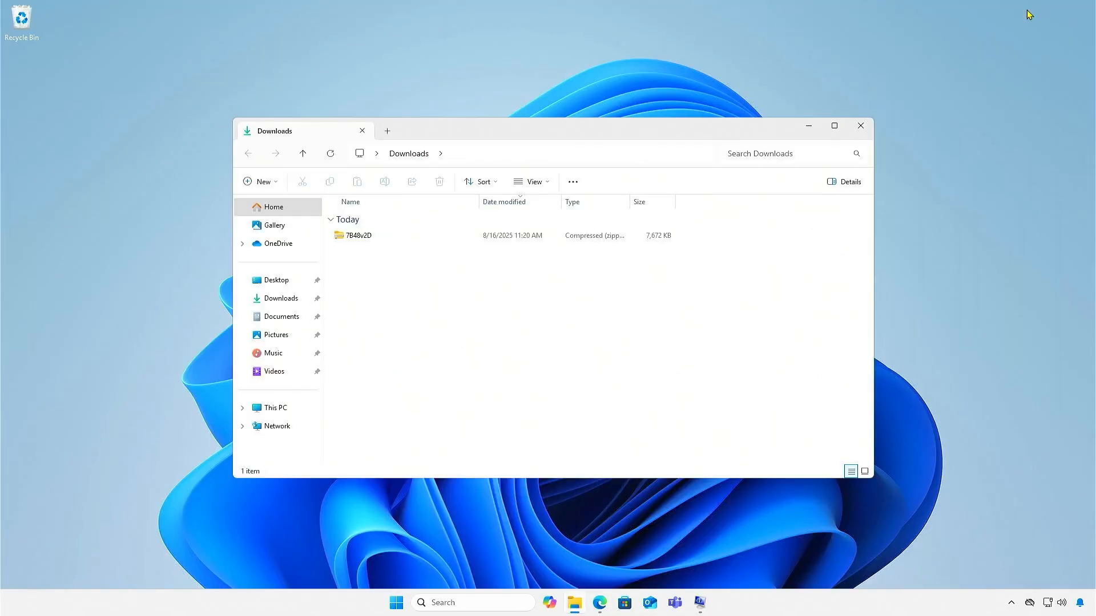
Extract the 7B48v2D zip and select E7B48IMS.2D0 inside its 7B48v2D0 folder.
{"action": "left_click", "coordinate": [358, 235]}
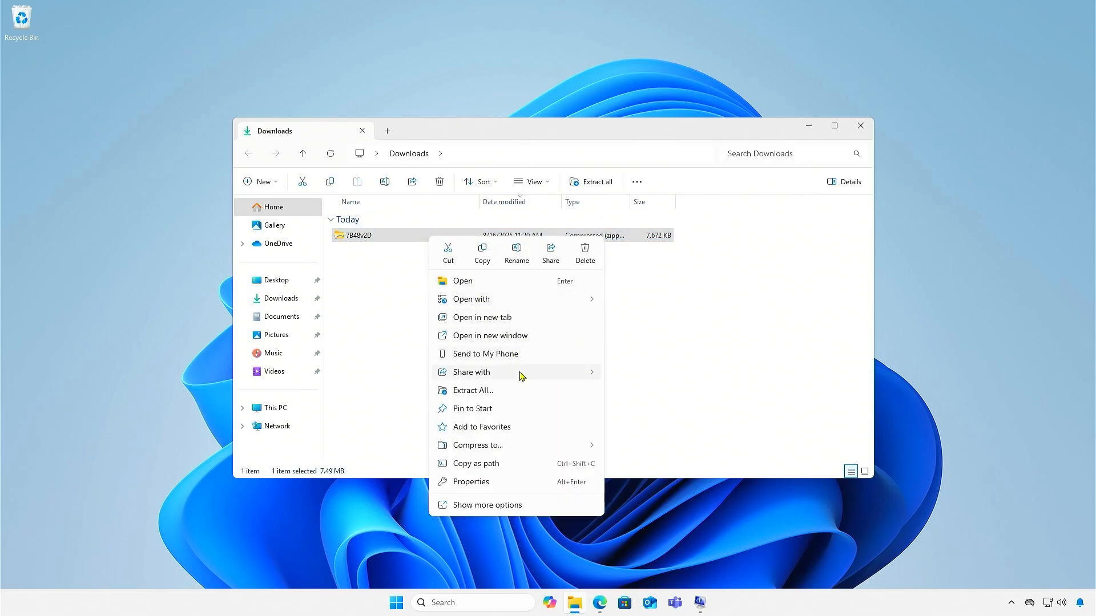
{"action": "left_click", "coordinate": [473, 391]}
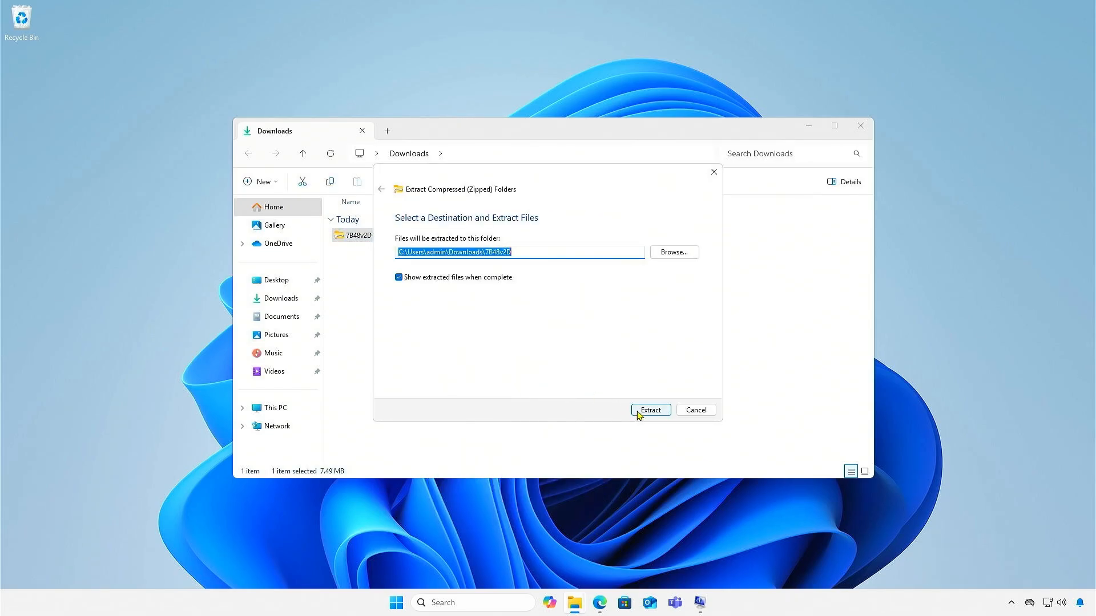
{"action": "left_click", "coordinate": [651, 410]}
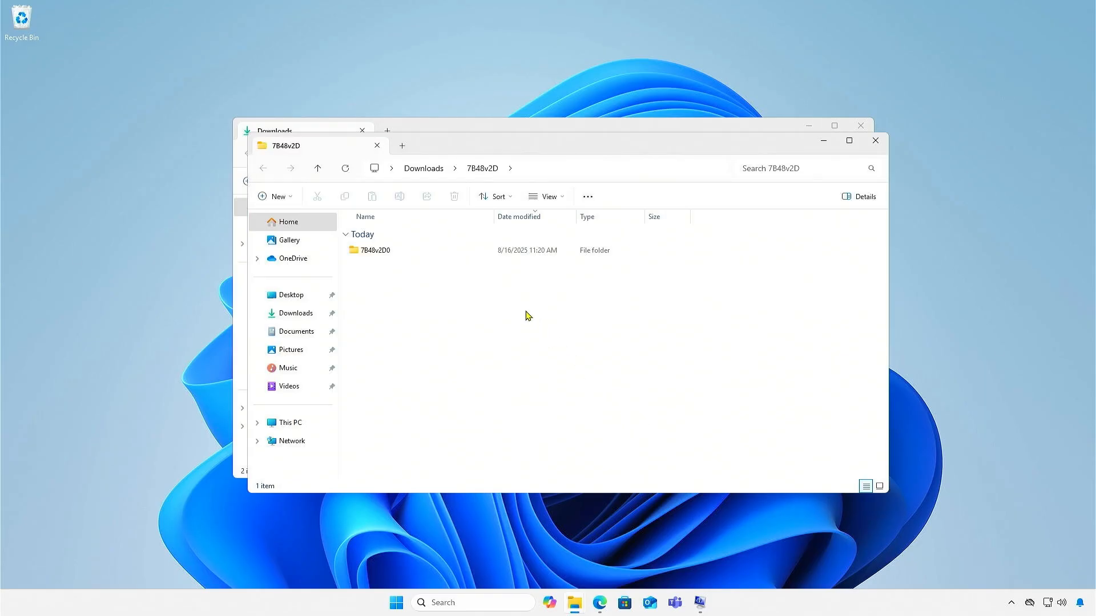
{"action": "double_click", "coordinate": [374, 250]}
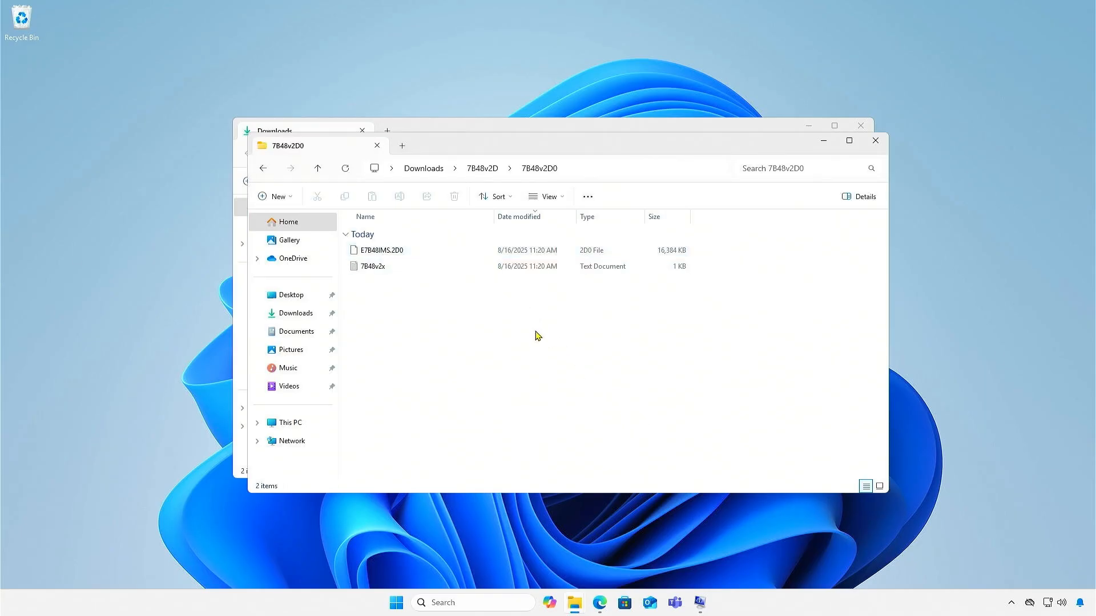
{"action": "left_click", "coordinate": [380, 250]}
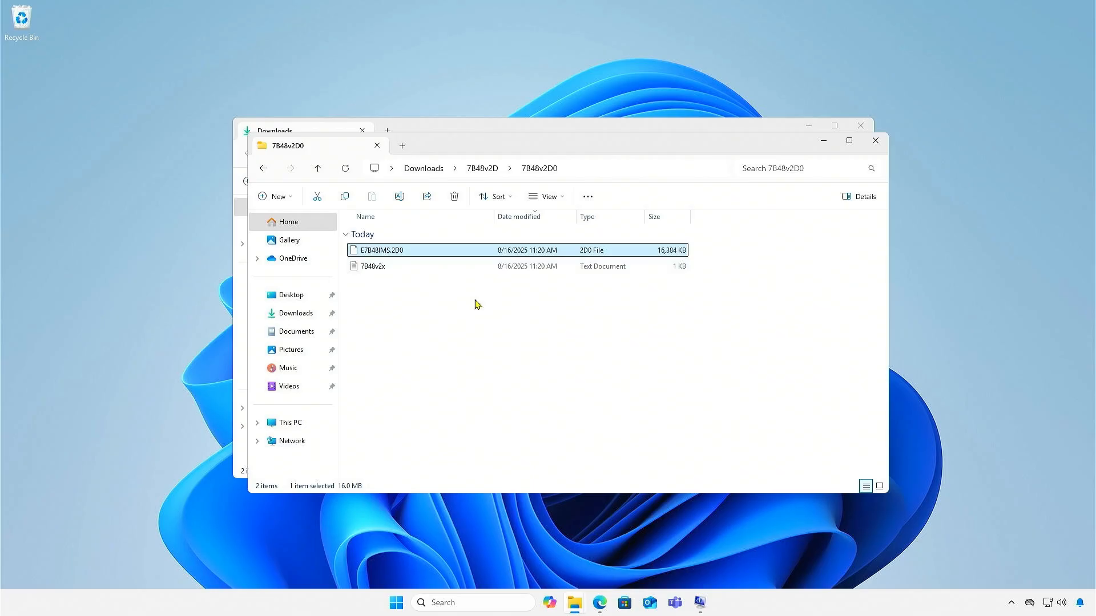
{"action": "mouse_move", "coordinate": [505, 315]}
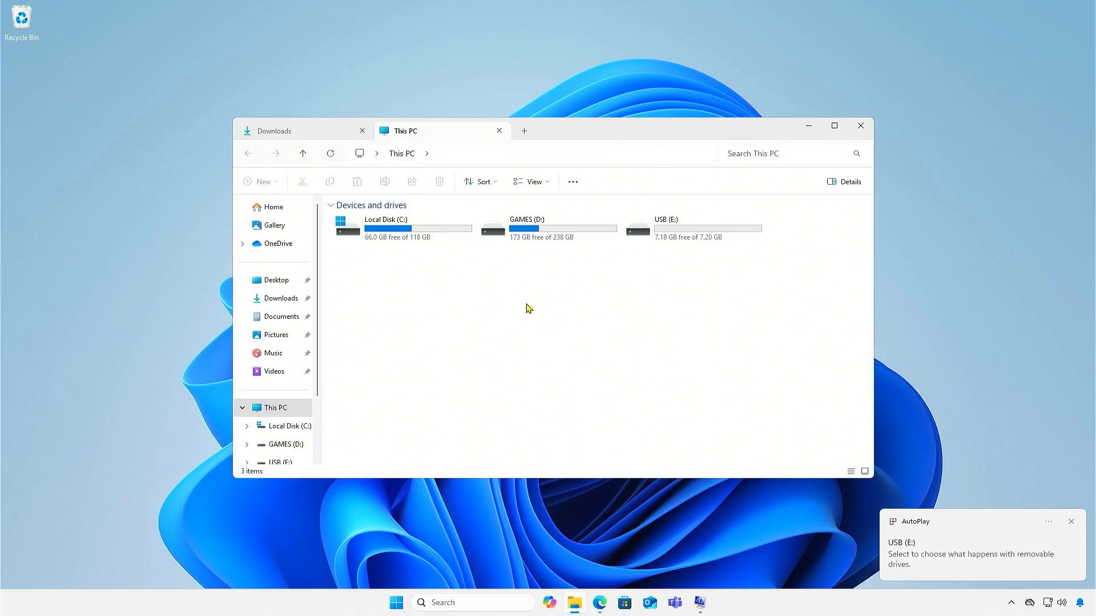
Set up a format of the USB (E:) drive with FAT32 as the file system.
{"action": "left_click", "coordinate": [691, 228]}
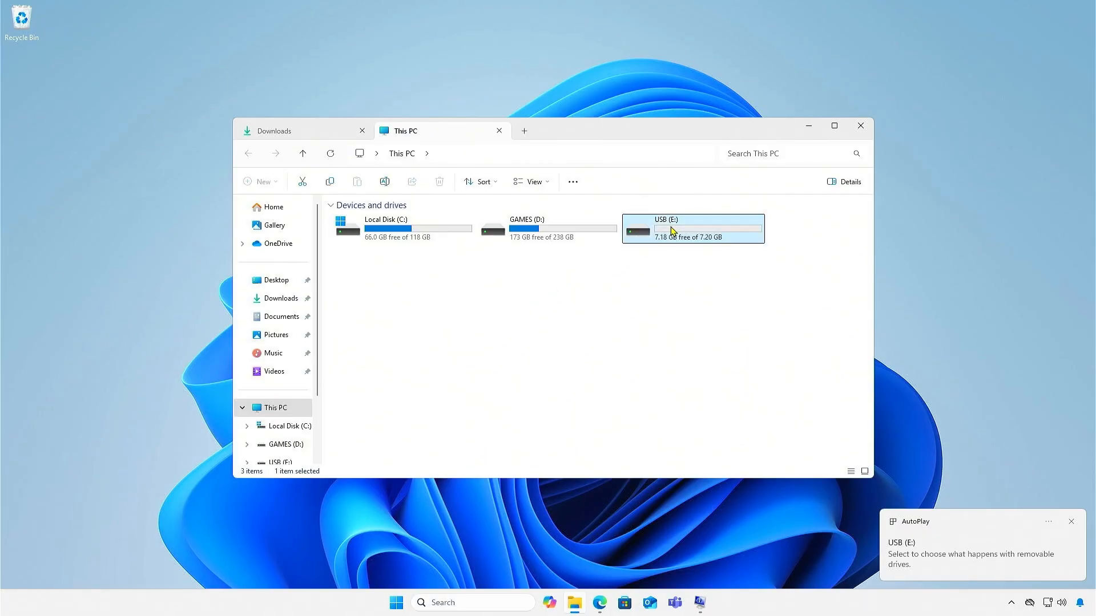
{"action": "right_click", "coordinate": [671, 229]}
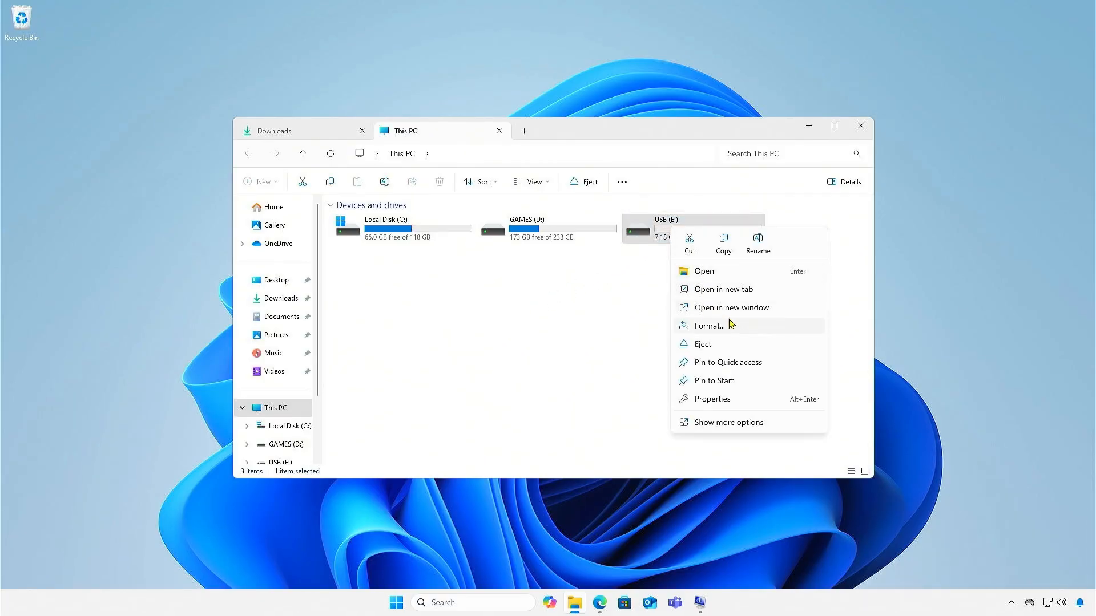
{"action": "left_click", "coordinate": [707, 326]}
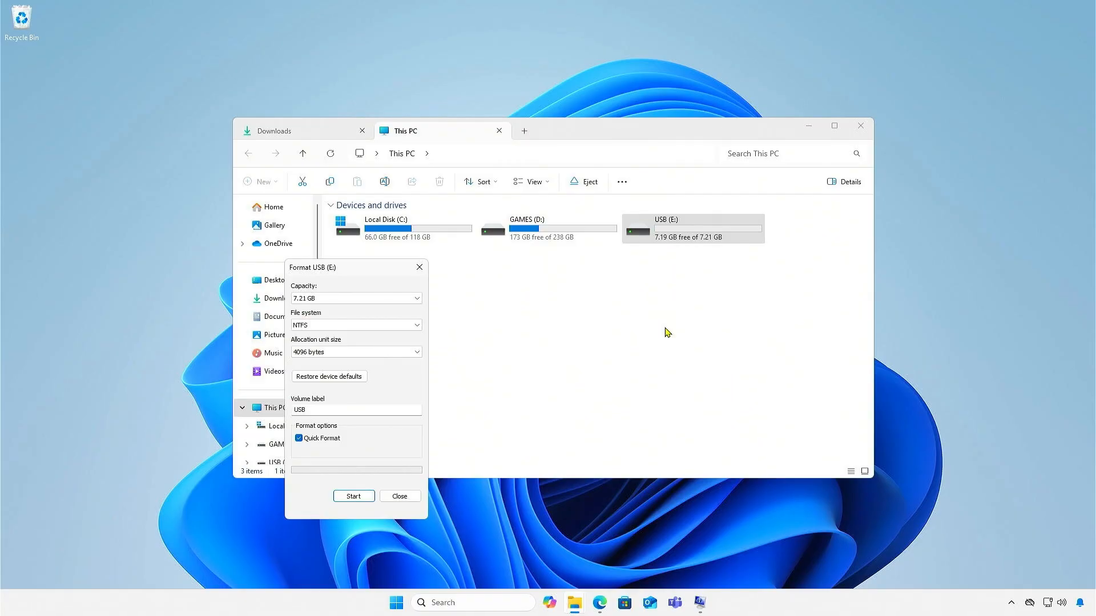
{"action": "left_click", "coordinate": [416, 324]}
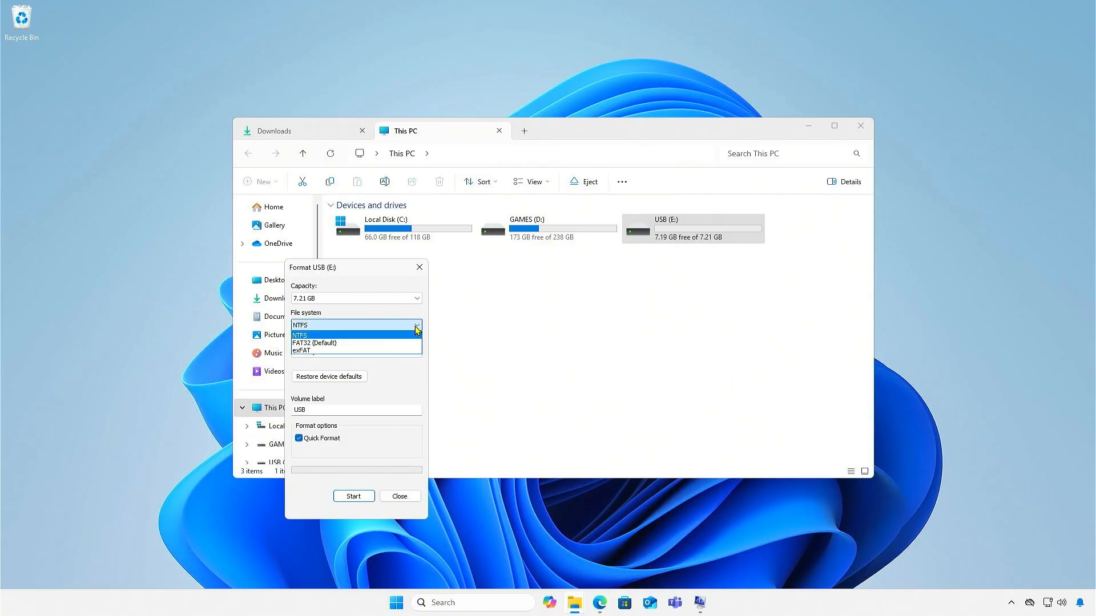
{"action": "left_click", "coordinate": [314, 342]}
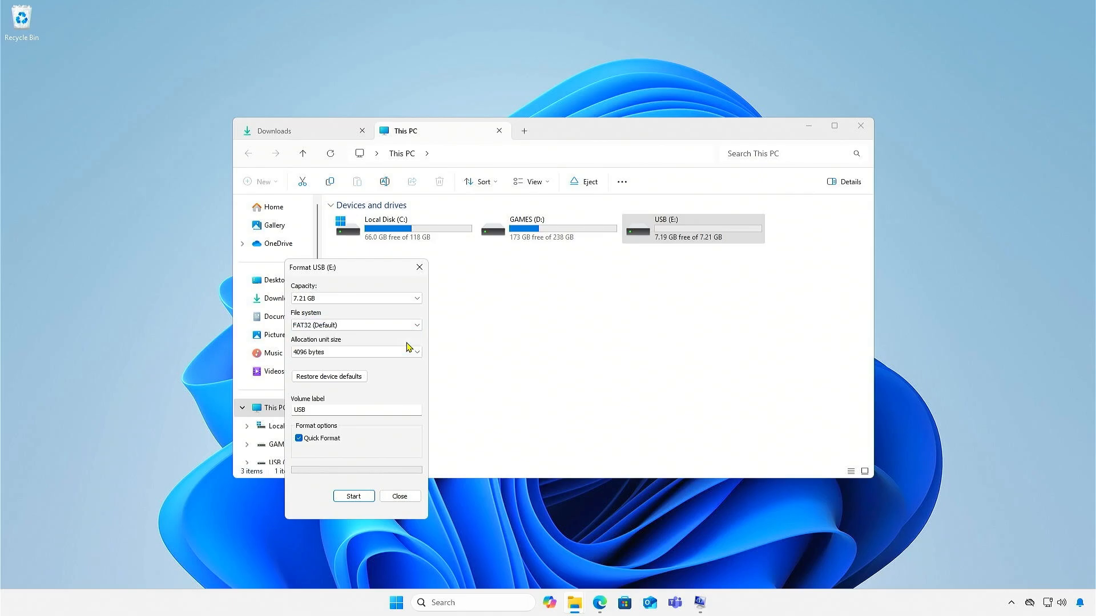
{"action": "mouse_move", "coordinate": [379, 479]}
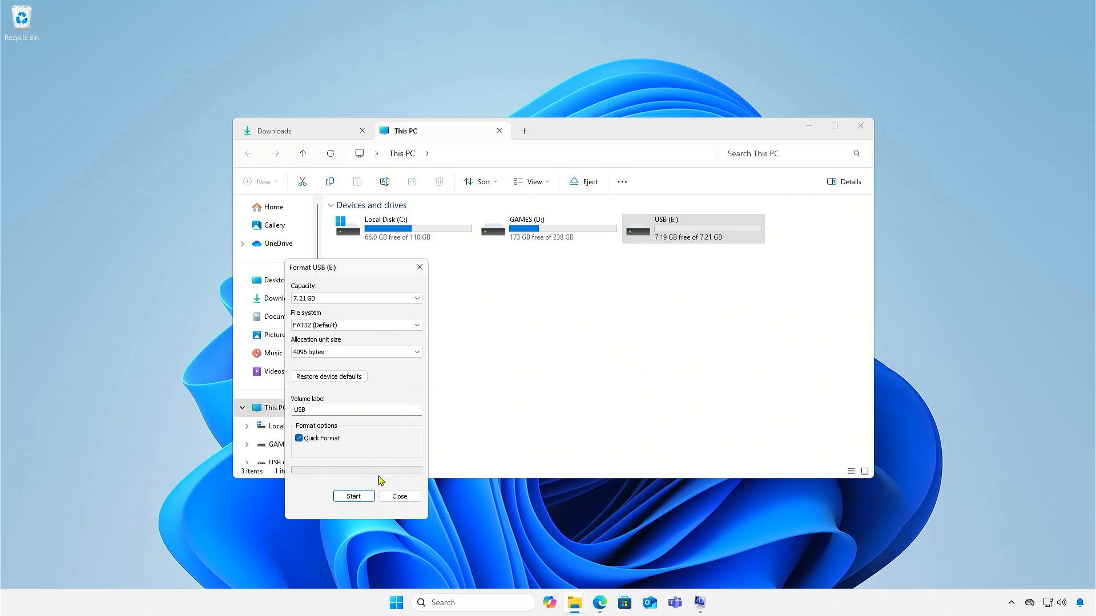
Run the format, accepting the data-erase warning, and close the completed format window.
{"action": "left_click", "coordinate": [354, 495]}
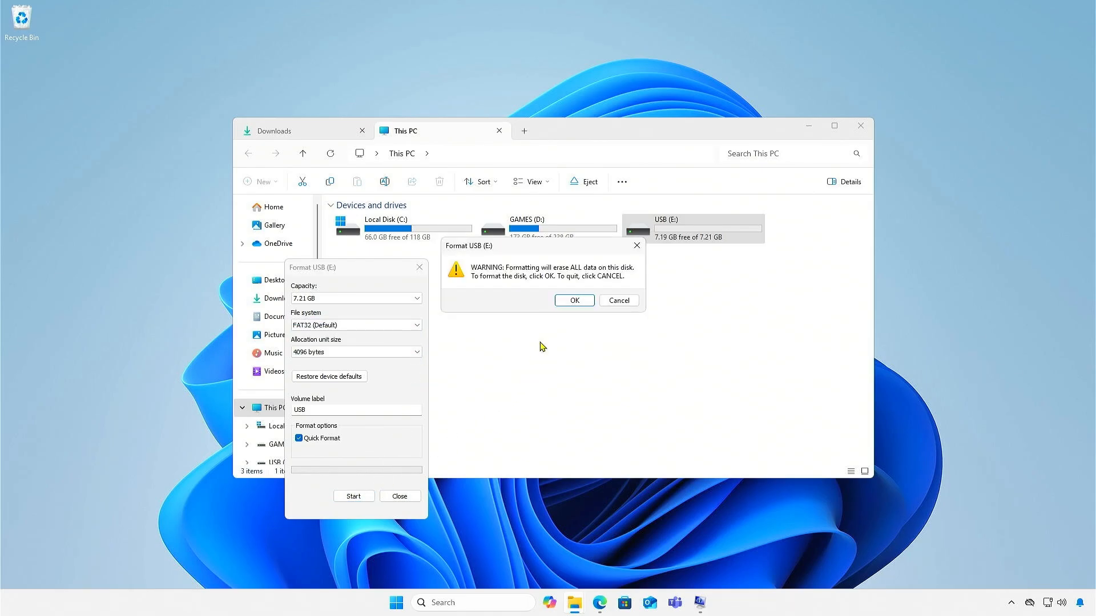
{"action": "left_click", "coordinate": [574, 300]}
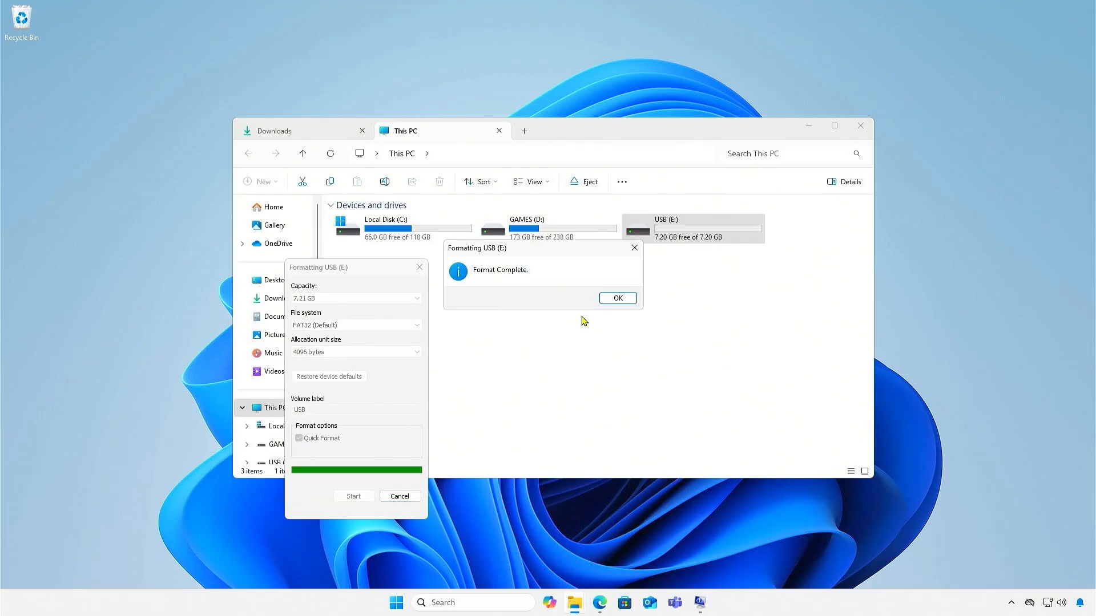
{"action": "left_click", "coordinate": [617, 298]}
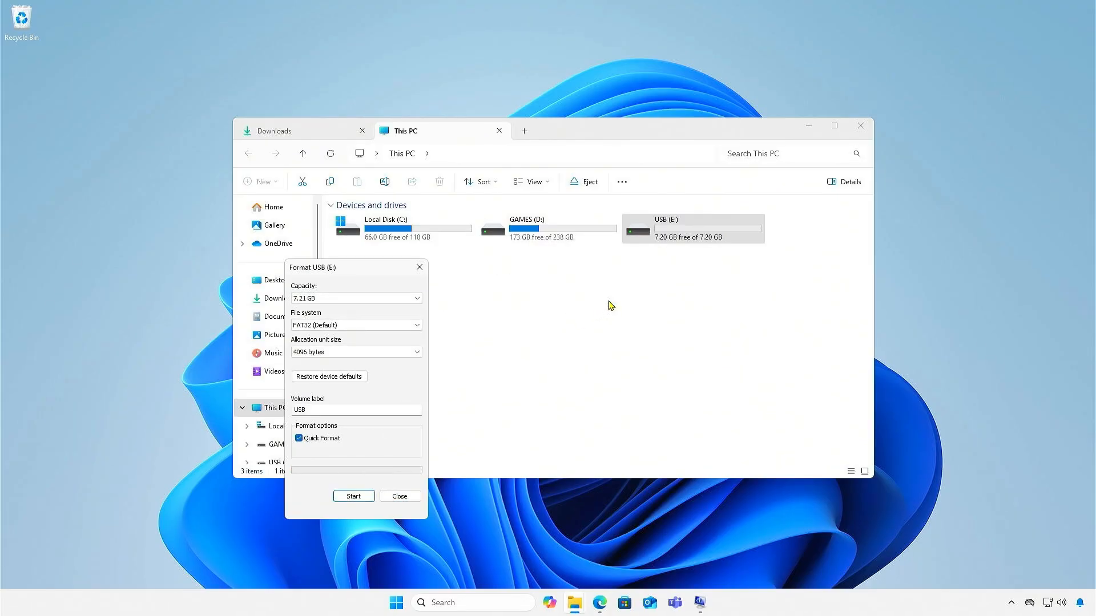
{"action": "left_click", "coordinate": [399, 496]}
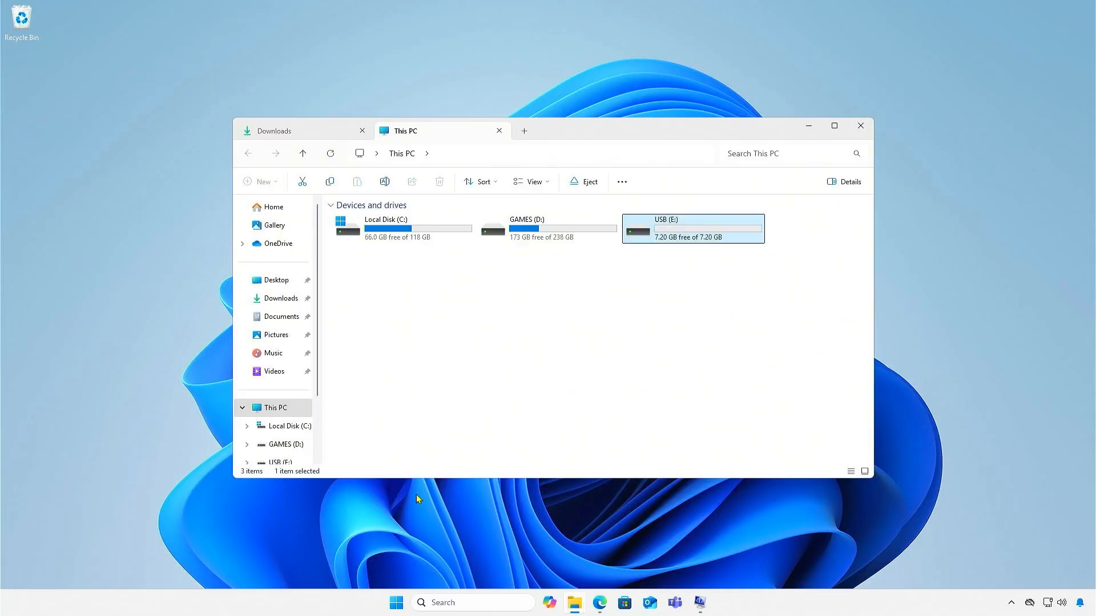
Go into Downloads > 7B48v2D > 7B48v2D0 to reach the E7B48IMS.2D0 file.
{"action": "left_click", "coordinate": [274, 130]}
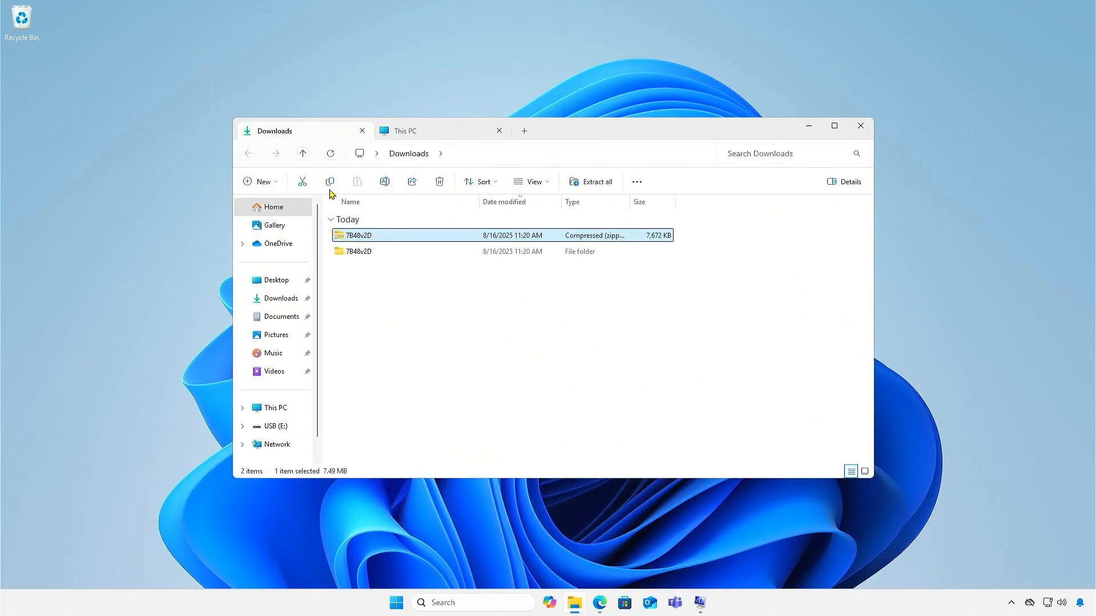
{"action": "double_click", "coordinate": [359, 251]}
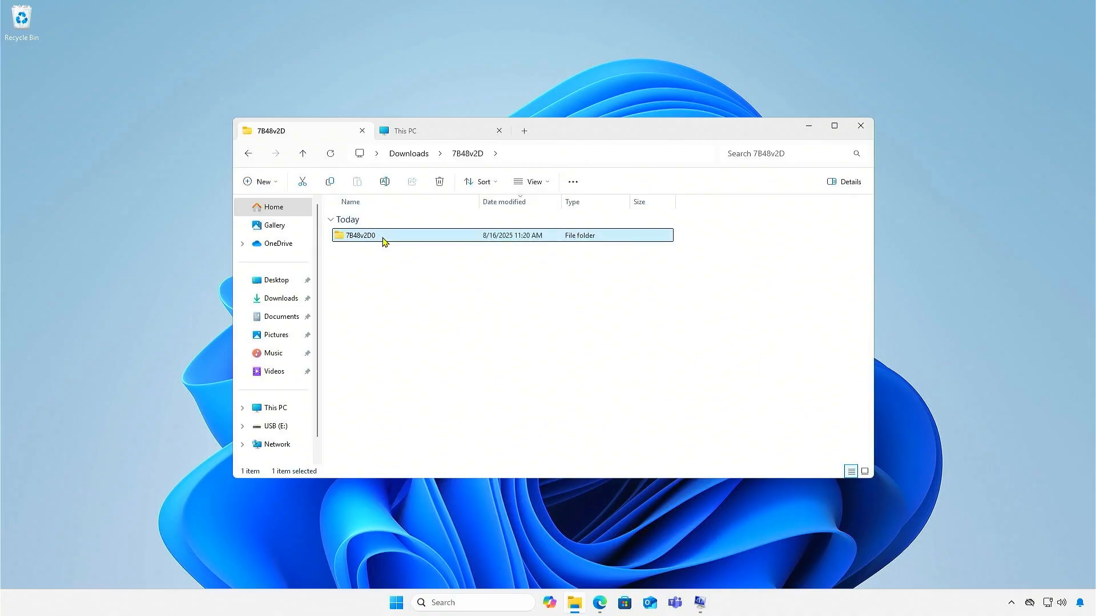
{"action": "double_click", "coordinate": [357, 235]}
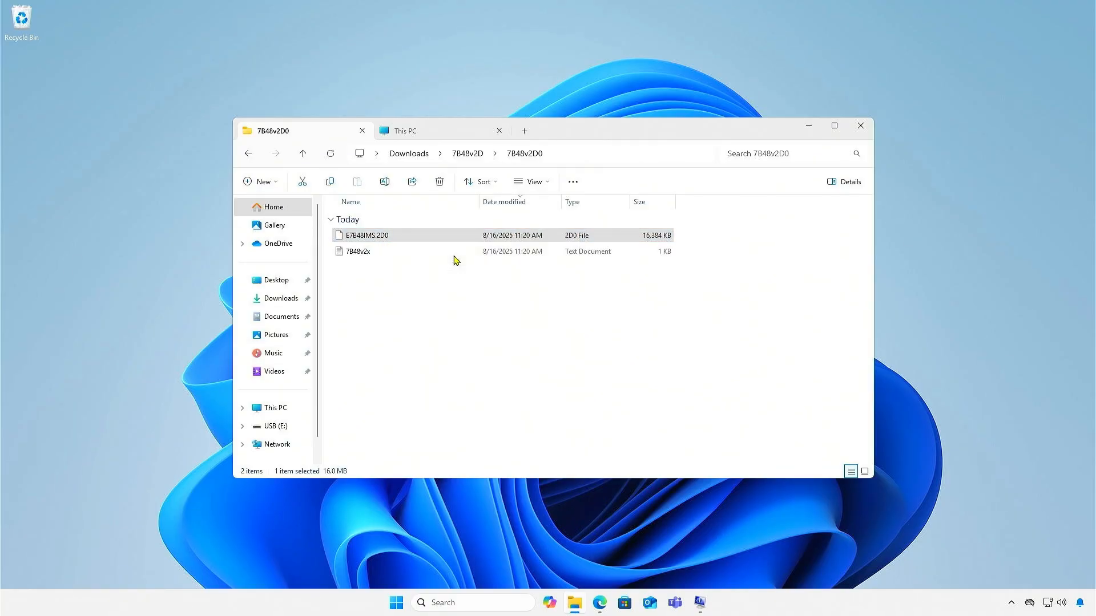
Put E7B48IMS.2D0 onto the USB (E:) drive and close File Explorer.
{"action": "left_click", "coordinate": [406, 131]}
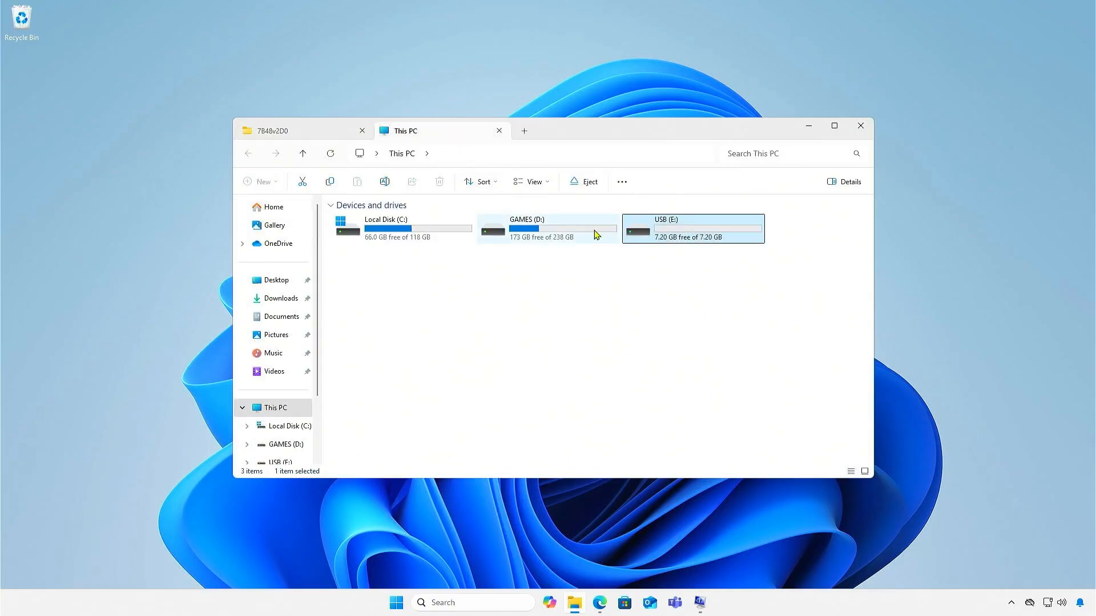
{"action": "double_click", "coordinate": [693, 229]}
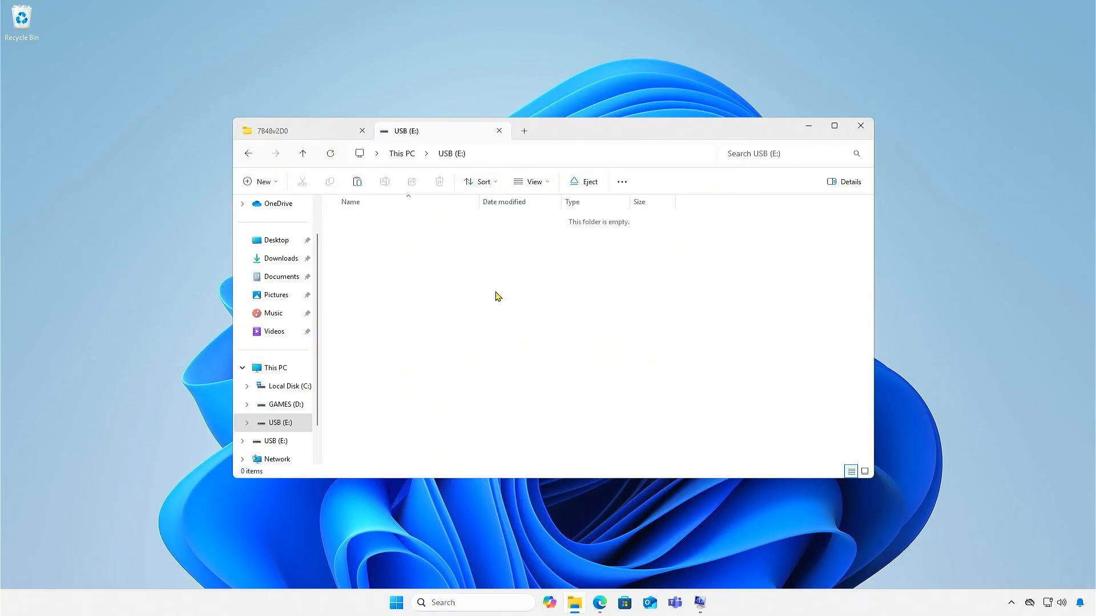
{"action": "mouse_move", "coordinate": [573, 345]}
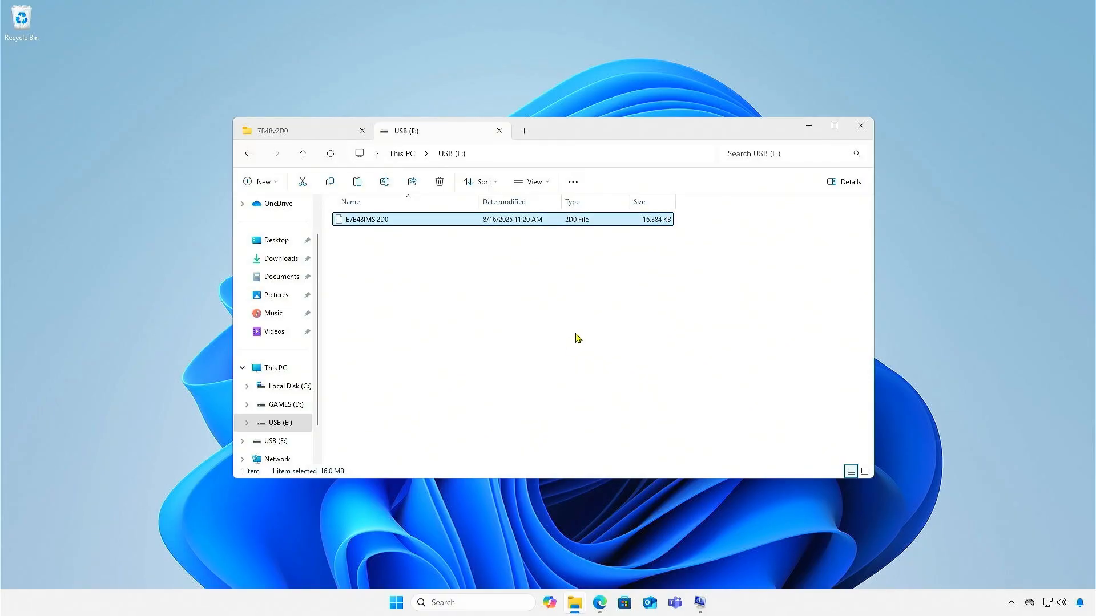
{"action": "mouse_move", "coordinate": [860, 125]}
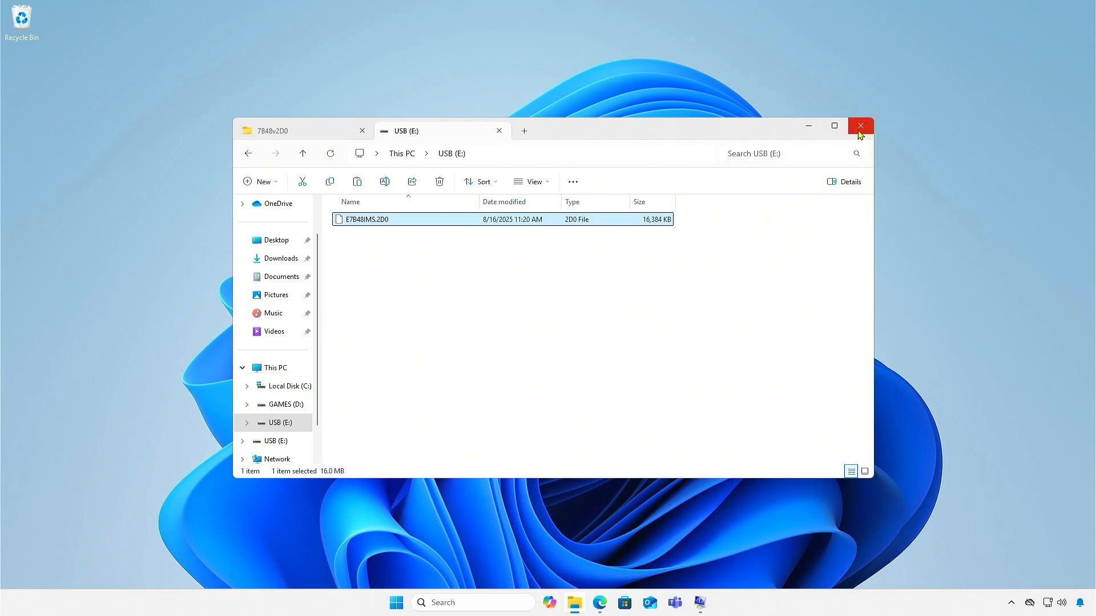
{"action": "left_click", "coordinate": [860, 126]}
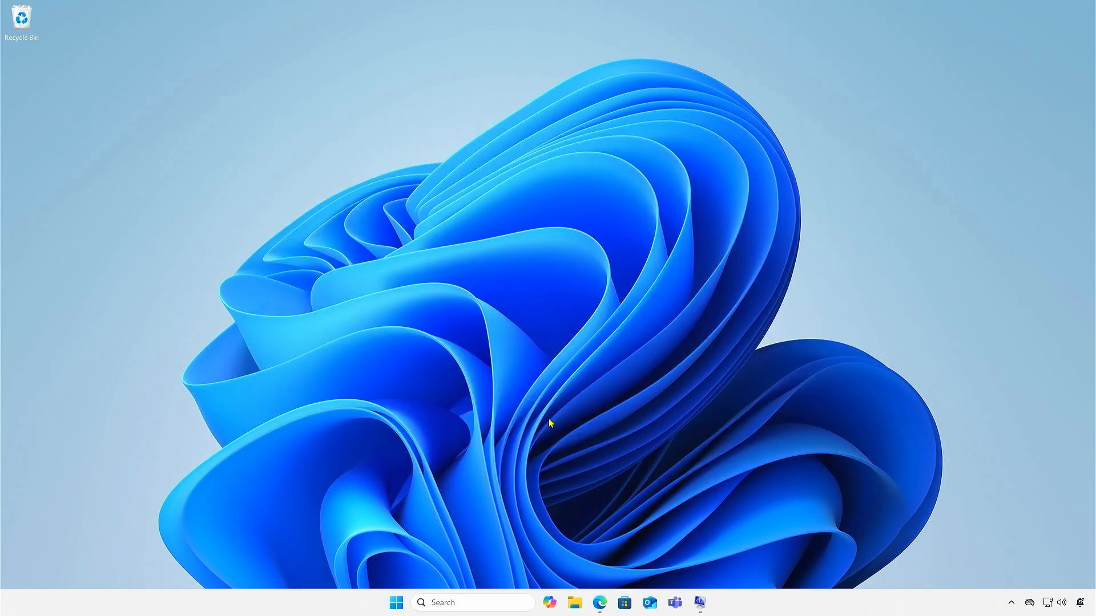
Switch Click BIOS 5 to Advanced view and launch M-Flash from its tile, confirming.
{"action": "right_click", "coordinate": [397, 602]}
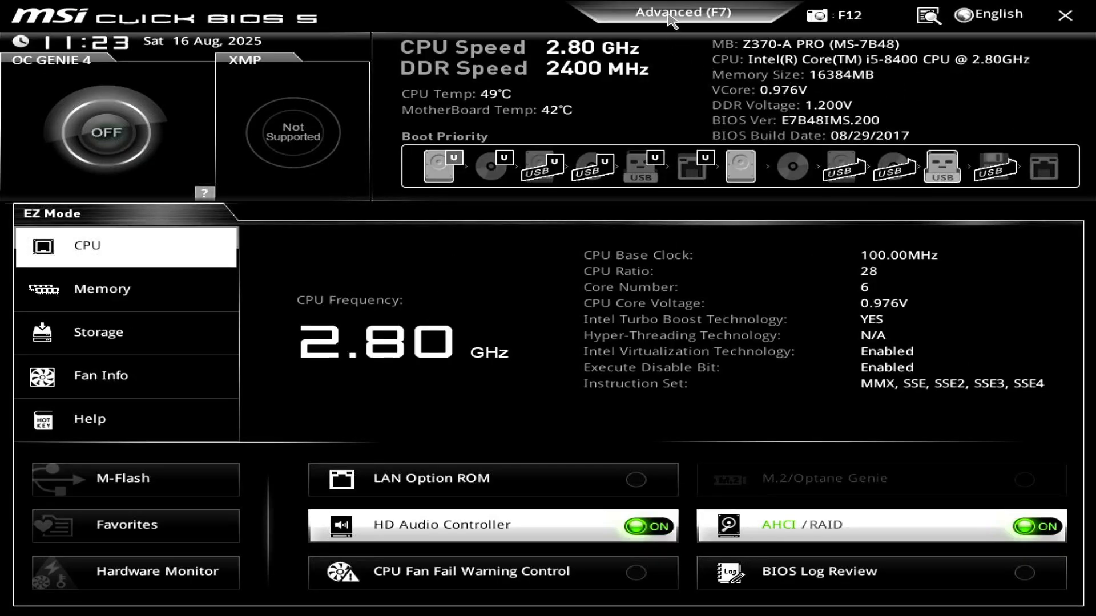
{"action": "left_click", "coordinate": [678, 14]}
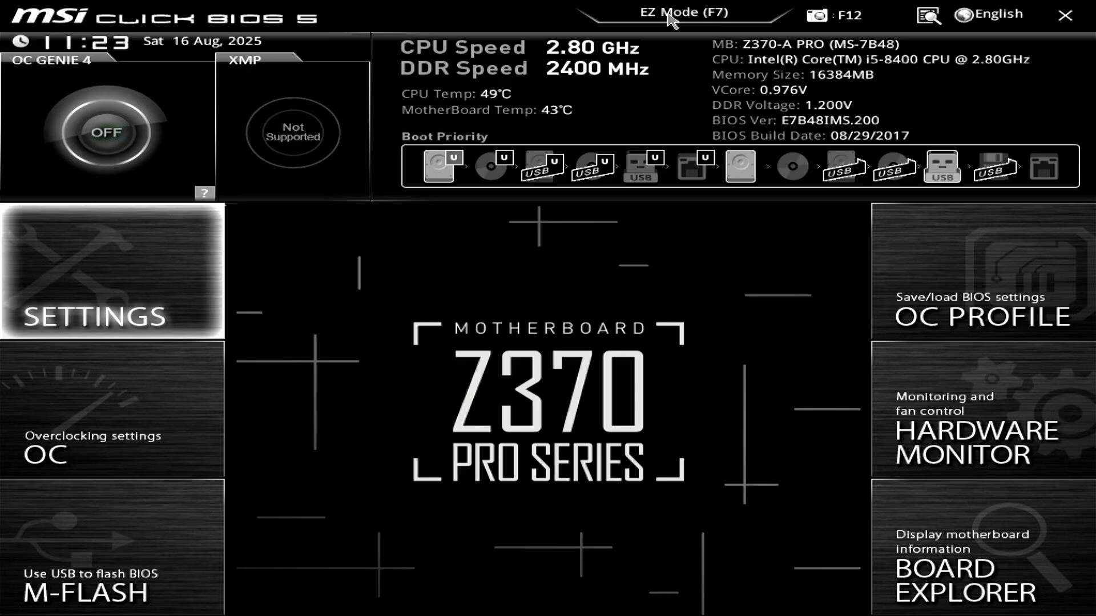
{"action": "mouse_move", "coordinate": [140, 548]}
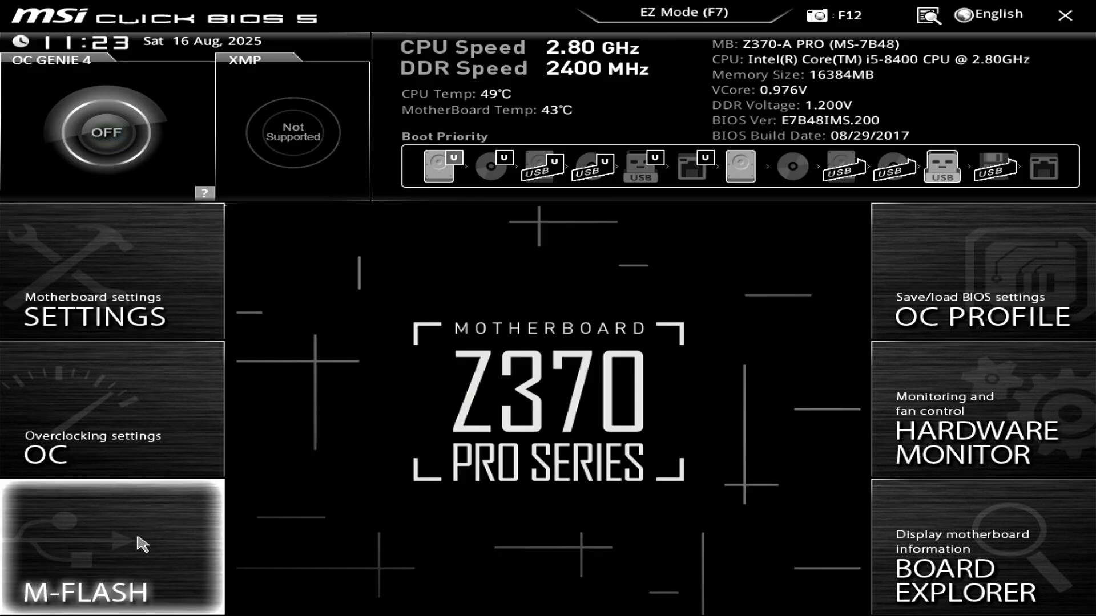
{"action": "left_click", "coordinate": [117, 577]}
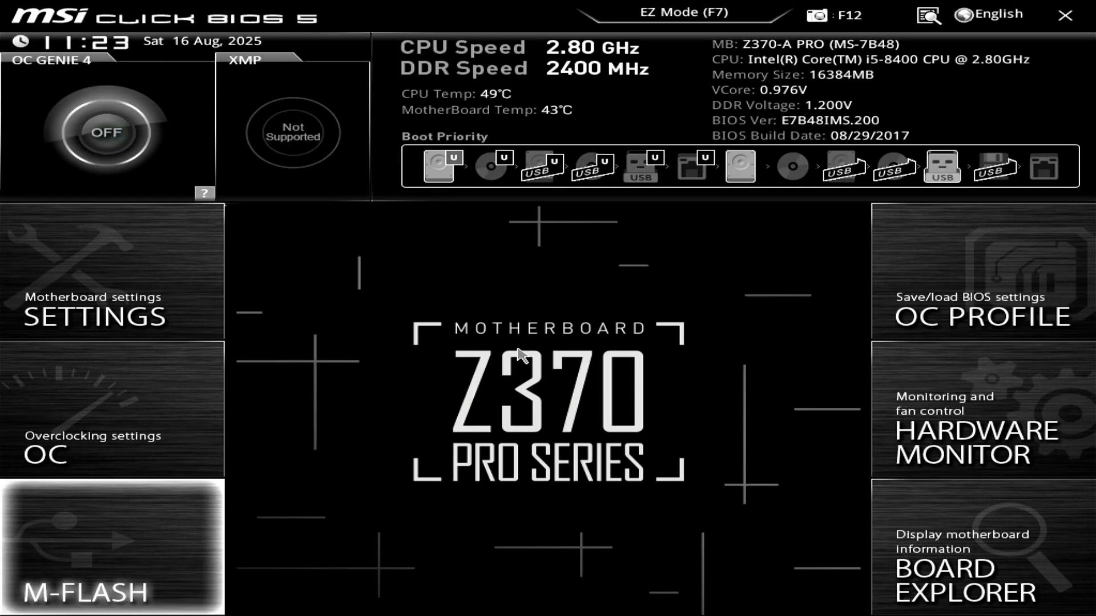
{"action": "left_click", "coordinate": [82, 544]}
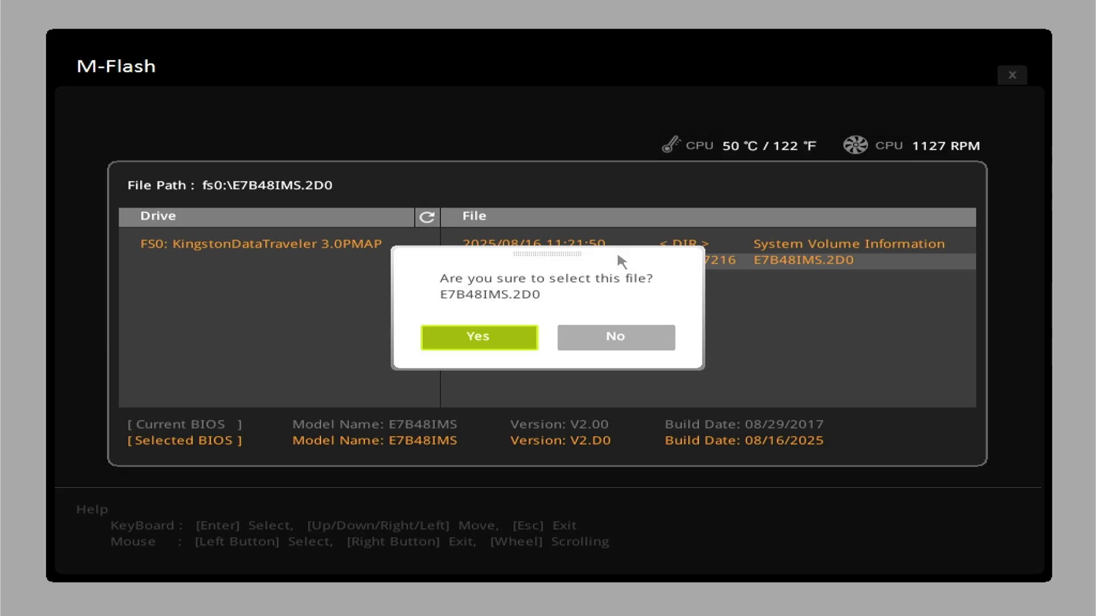
{"action": "mouse_move", "coordinate": [480, 358]}
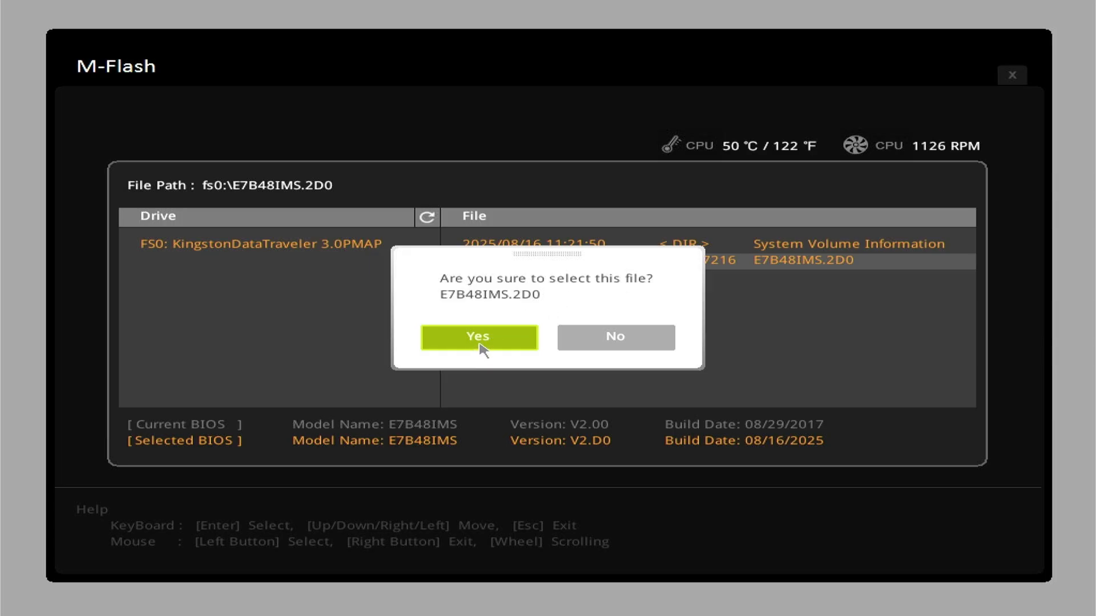
Confirm flashing E7B48IMS.2D0, updating the BIOS from V2.00 to V2.D0.
{"action": "left_click", "coordinate": [479, 337]}
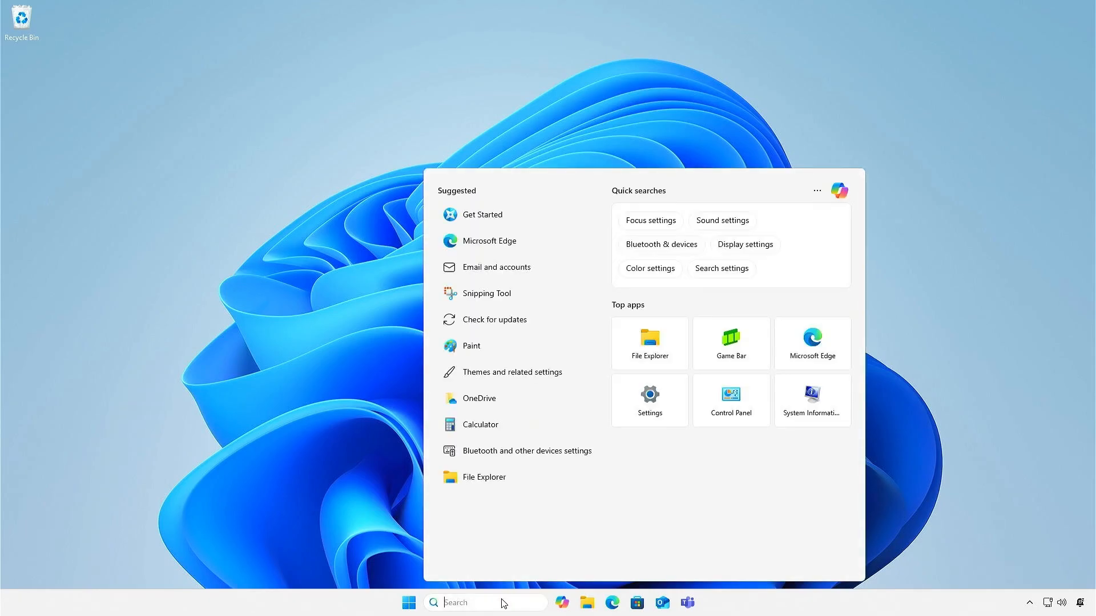
Launch msinfo, confirm BIOS Version/Date shows American Megatrends 2.D0, 7/6/2024, and close it.
{"action": "type", "text": "msinfo"}
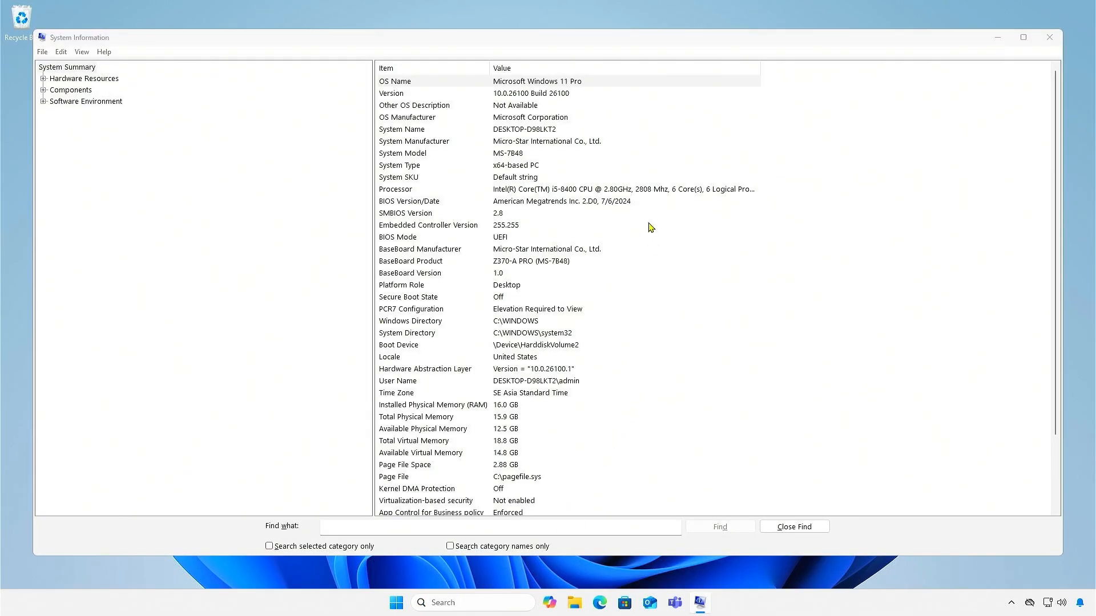
{"action": "left_click", "coordinate": [408, 201]}
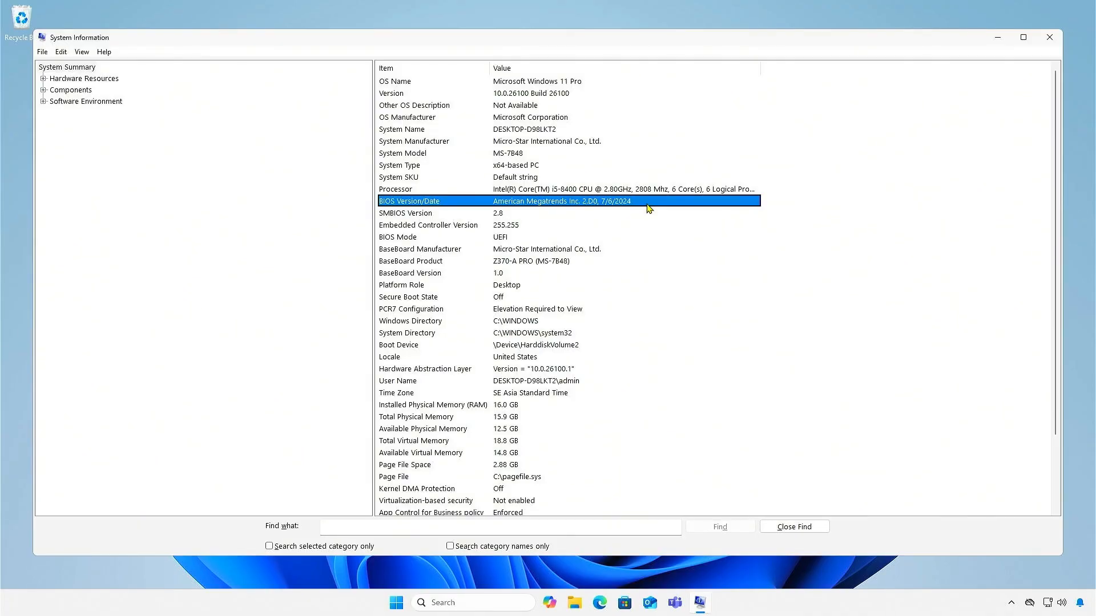
{"action": "mouse_move", "coordinate": [955, 67]}
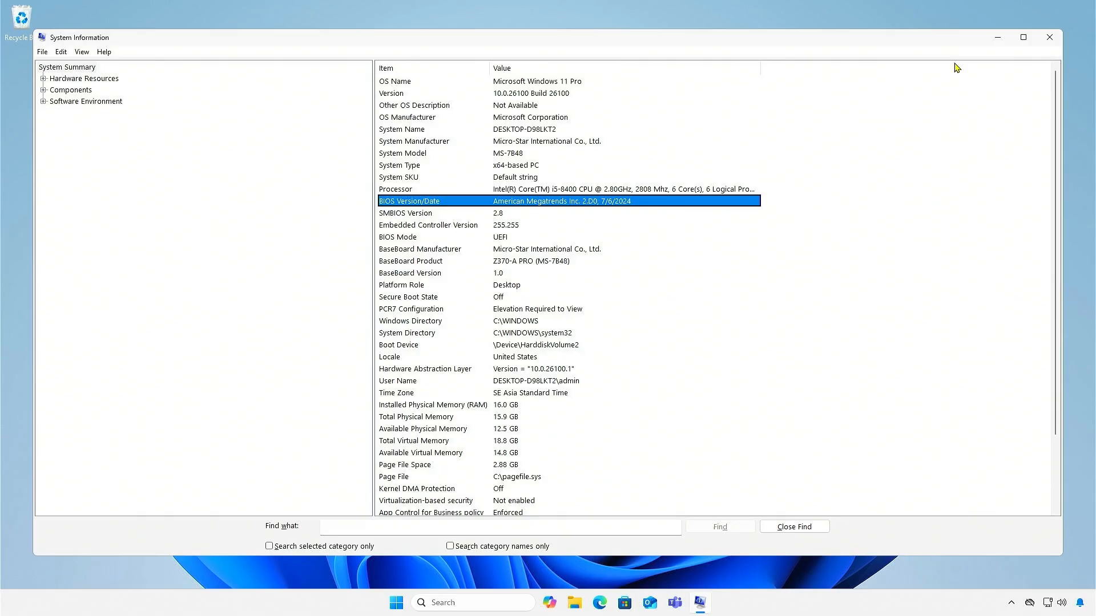
{"action": "left_click", "coordinate": [1050, 37]}
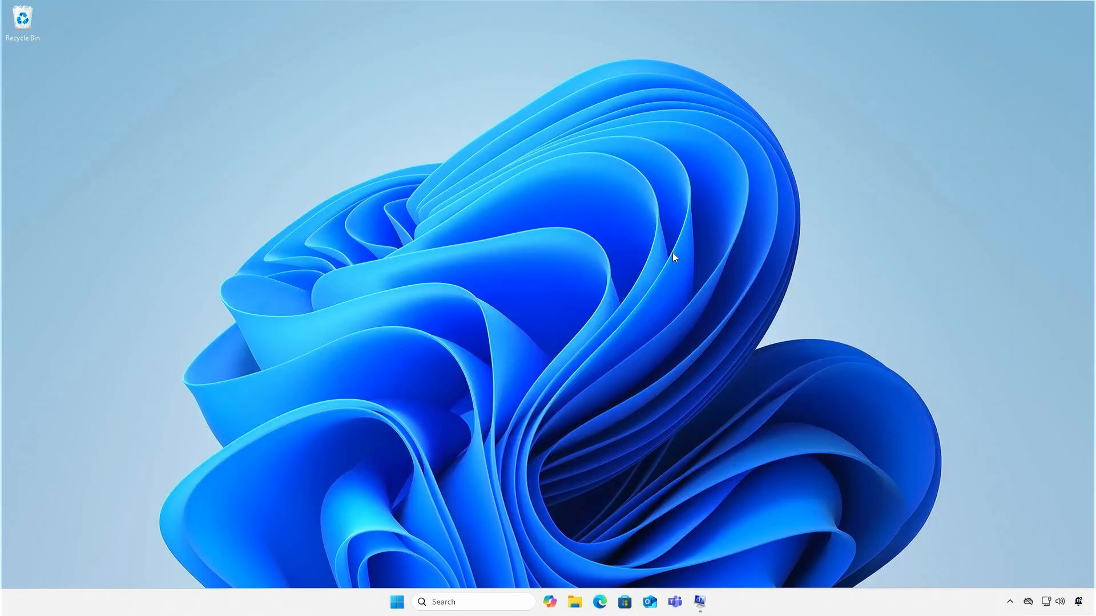